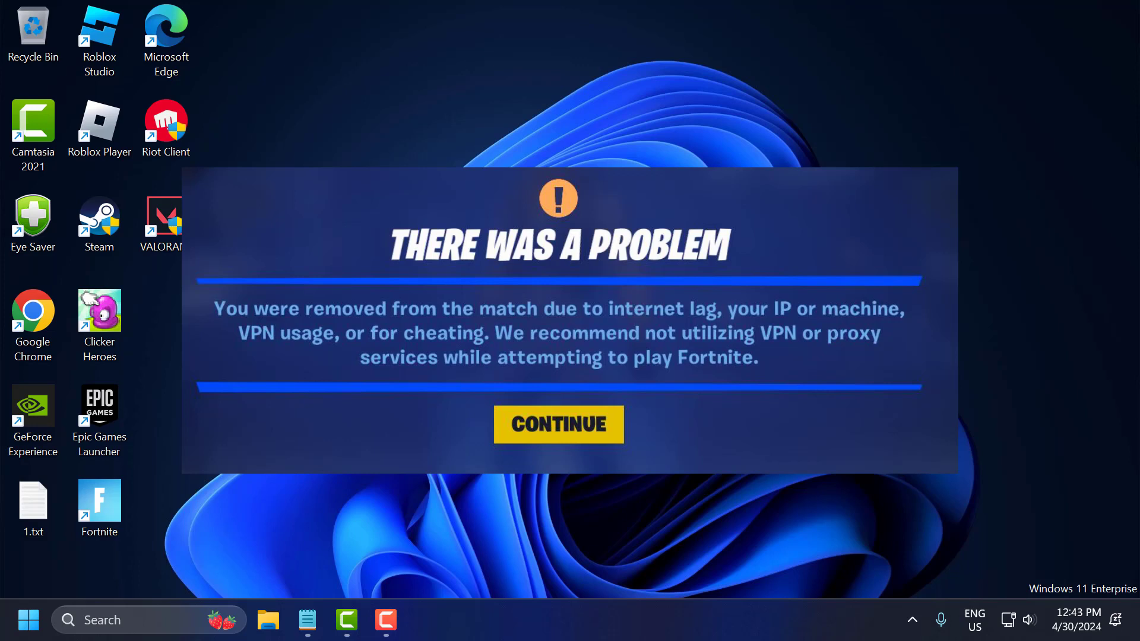
Step: Dismiss Fortnite's 'There was a problem' removed-from-match message with Continue
{"action": "left_click", "coordinate": [556, 423]}
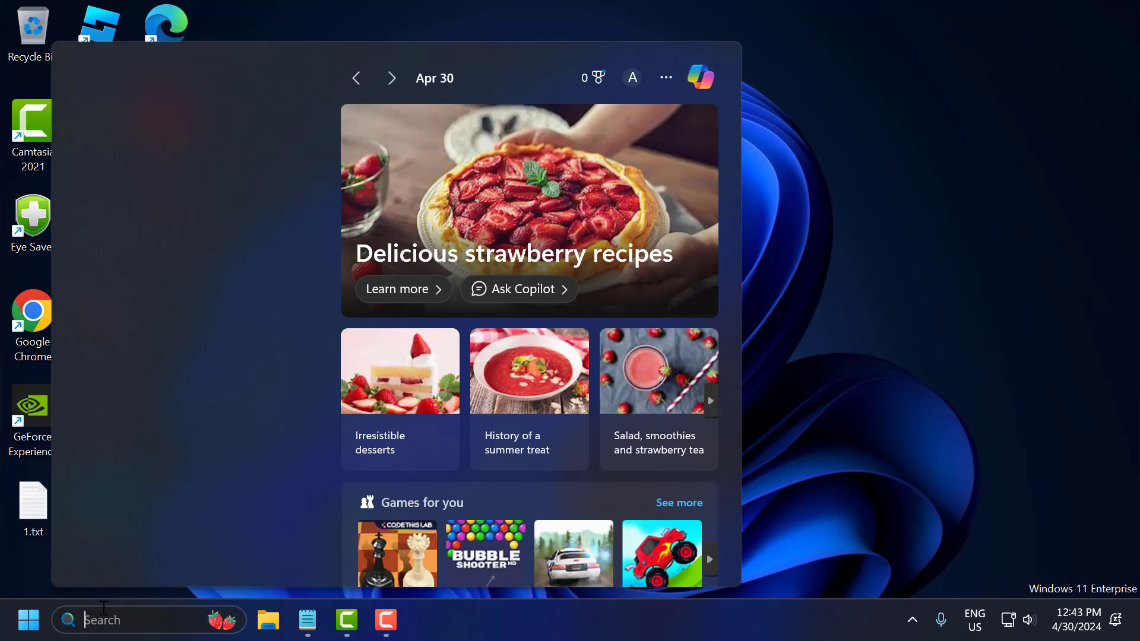
Step: Search 'settings' and go to Network & internet to check the VPN page lists no connections
{"action": "type", "text": "settings"}
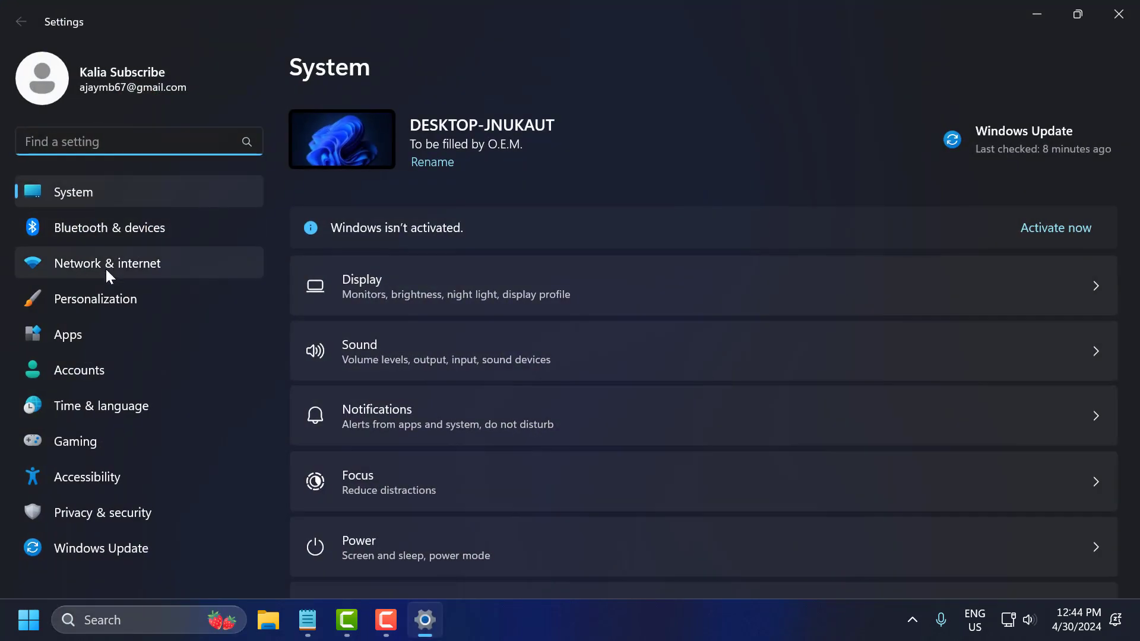
{"action": "left_click", "coordinate": [107, 264]}
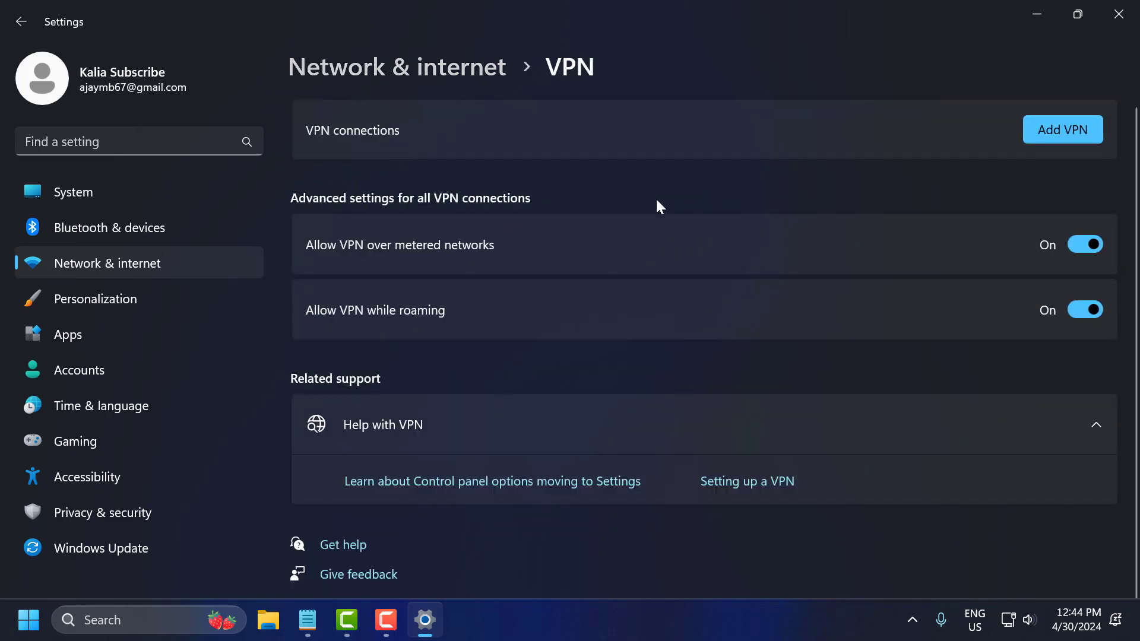
{"action": "mouse_move", "coordinate": [856, 219]}
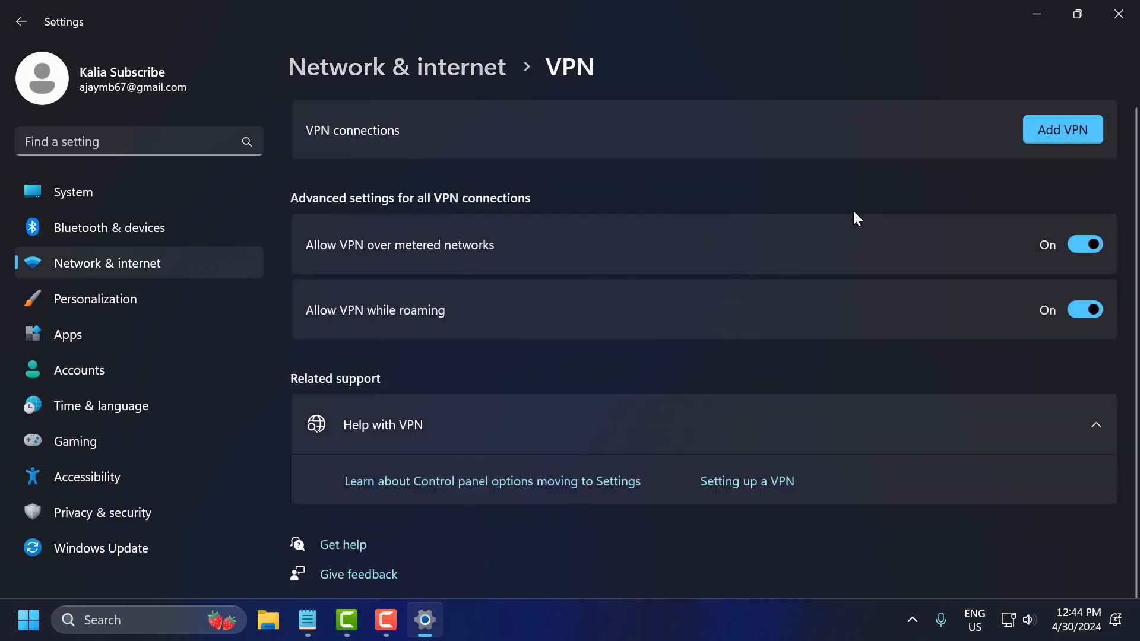
{"action": "mouse_move", "coordinate": [994, 194]}
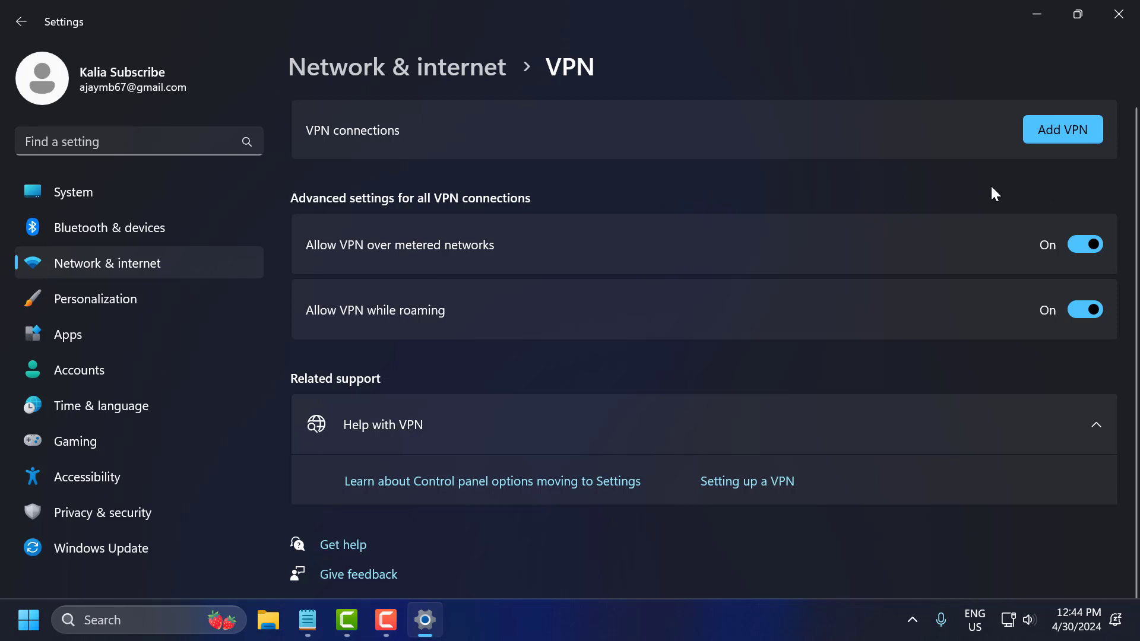
{"action": "mouse_move", "coordinate": [954, 231]}
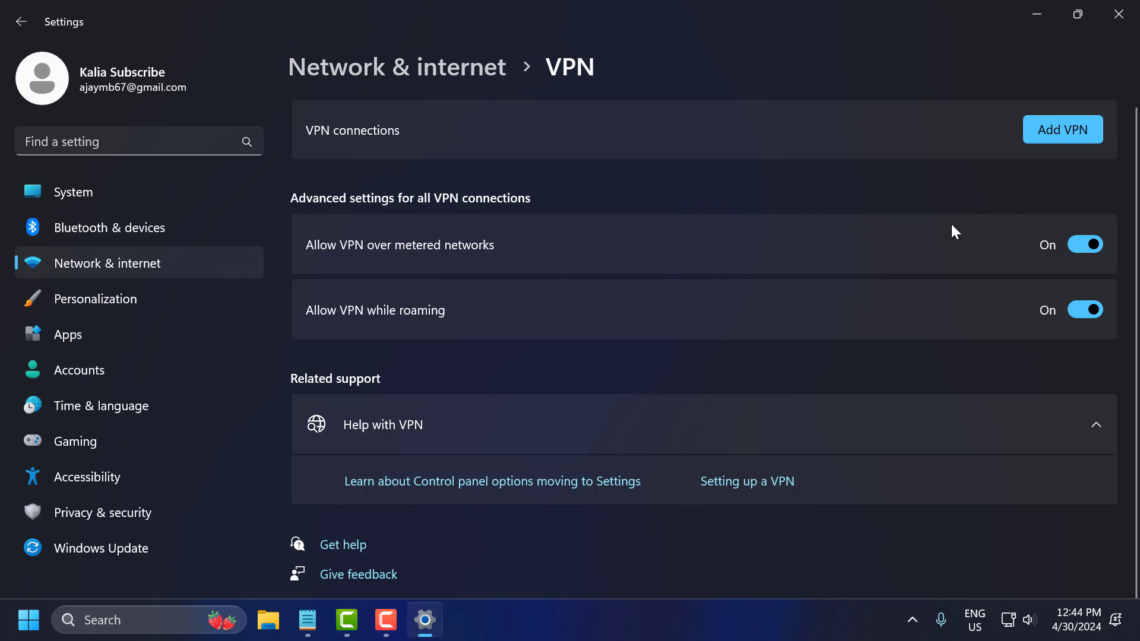
{"action": "mouse_move", "coordinate": [1028, 203]}
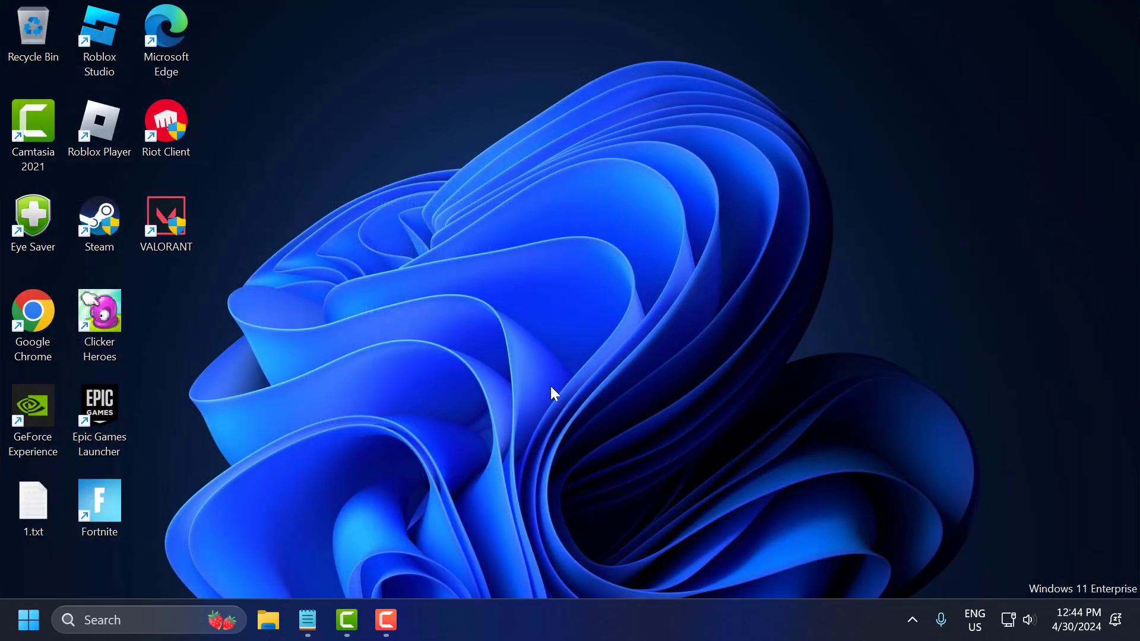
{"action": "mouse_move", "coordinate": [818, 336]}
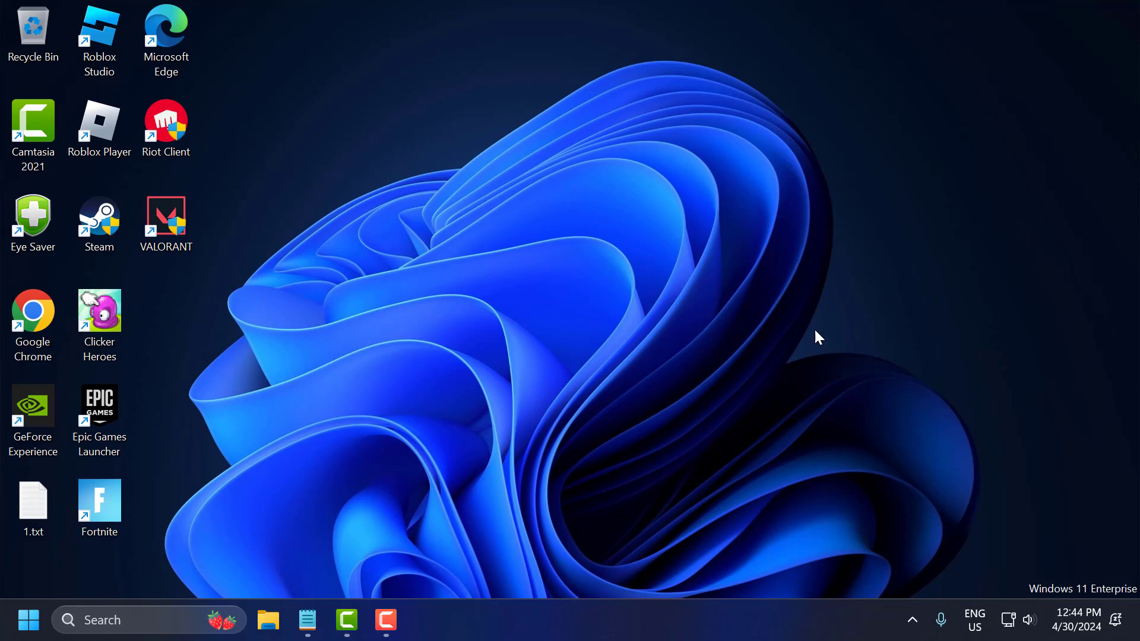
Step: Launch Command Prompt as administrator from the Windows search results for cmd
{"action": "left_click", "coordinate": [145, 619]}
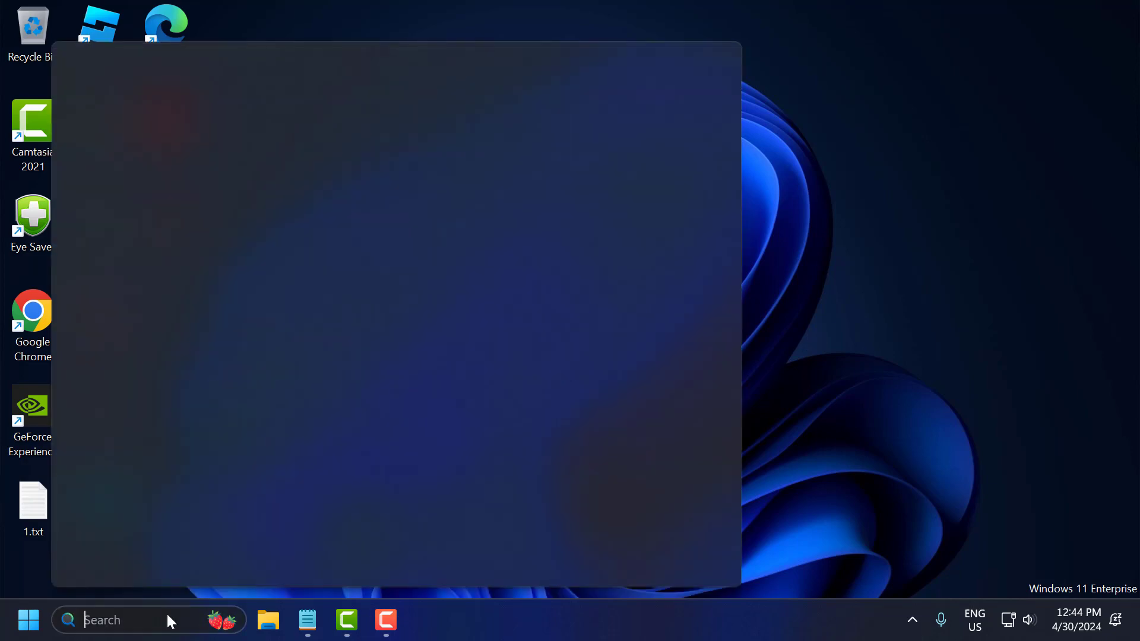
{"action": "right_click", "coordinate": [164, 167]}
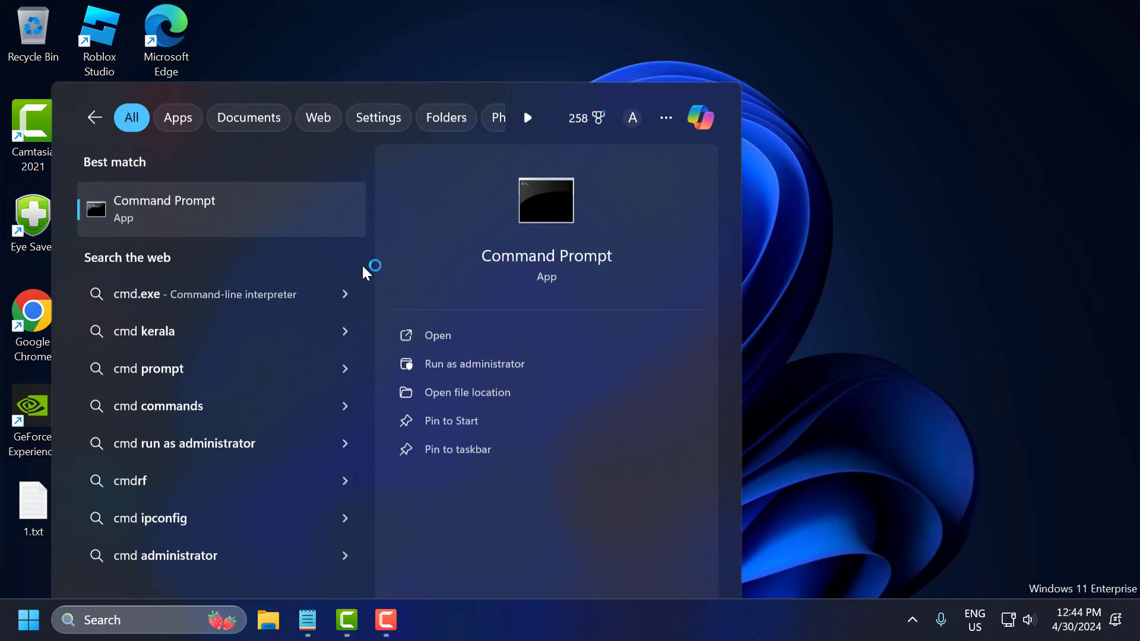
{"action": "left_click", "coordinate": [474, 363]}
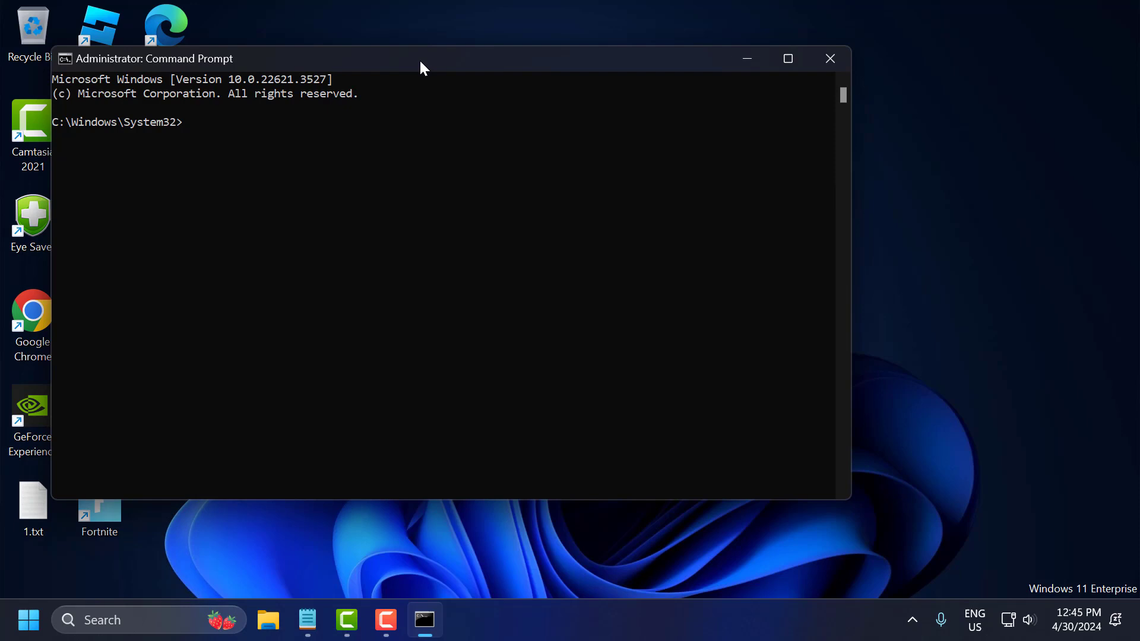
Step: Run 'ping 1.1.1.1' to check latency (about 28 ms, 0% loss)
{"action": "type", "text": "ping 1.1.1.1"}
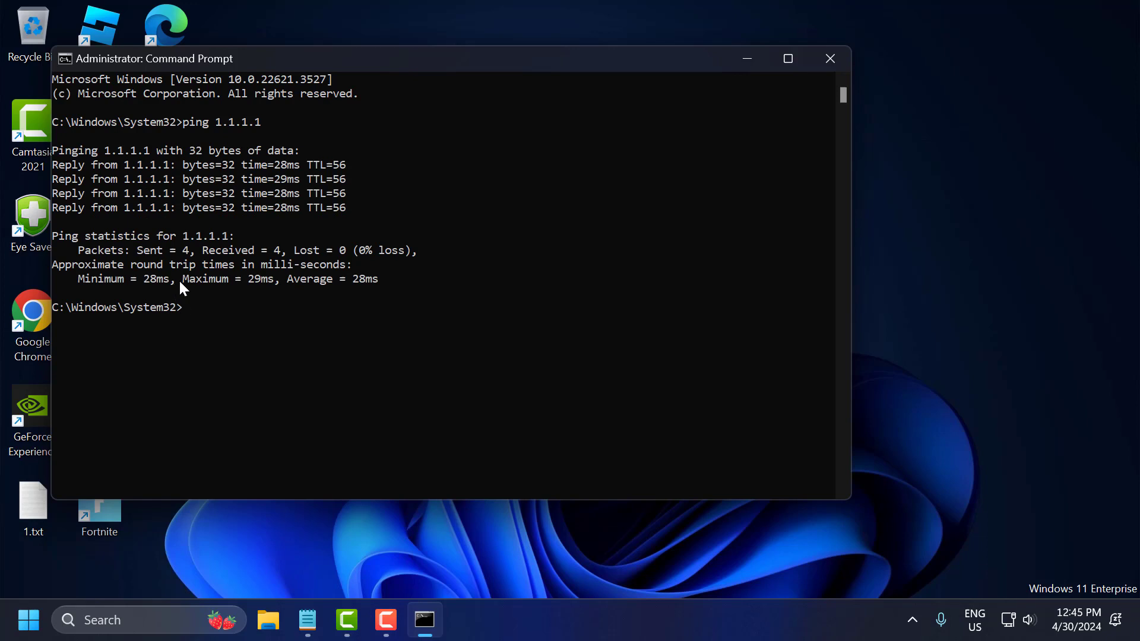
{"action": "mouse_move", "coordinate": [213, 306]}
{"action": "type", "text": "ping 8.8.8.8"}
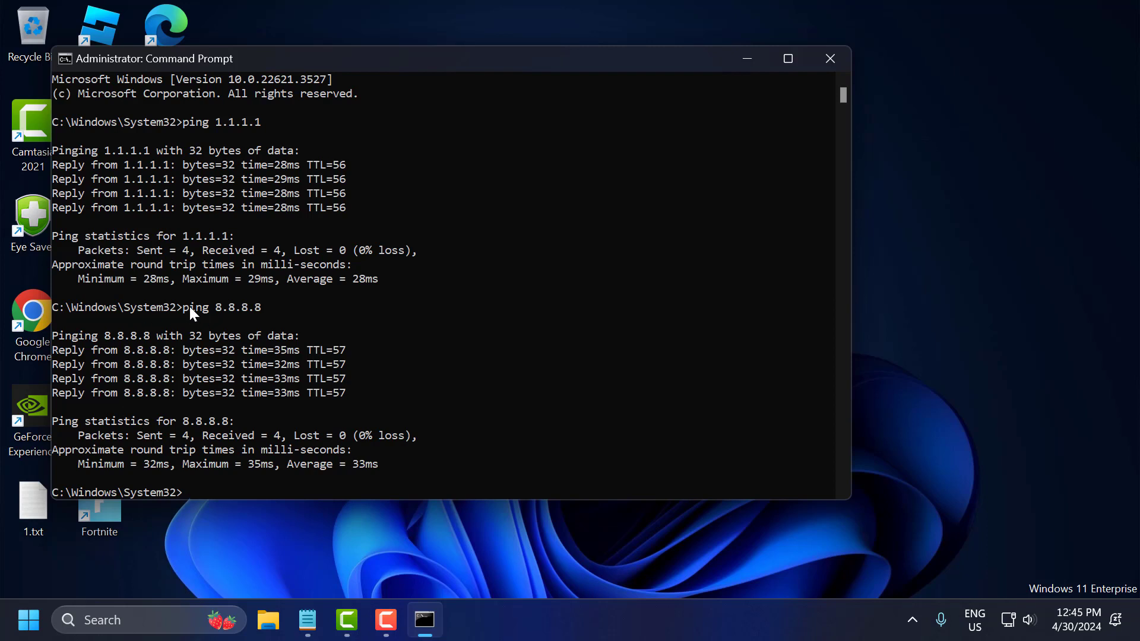
{"action": "mouse_move", "coordinate": [185, 464]}
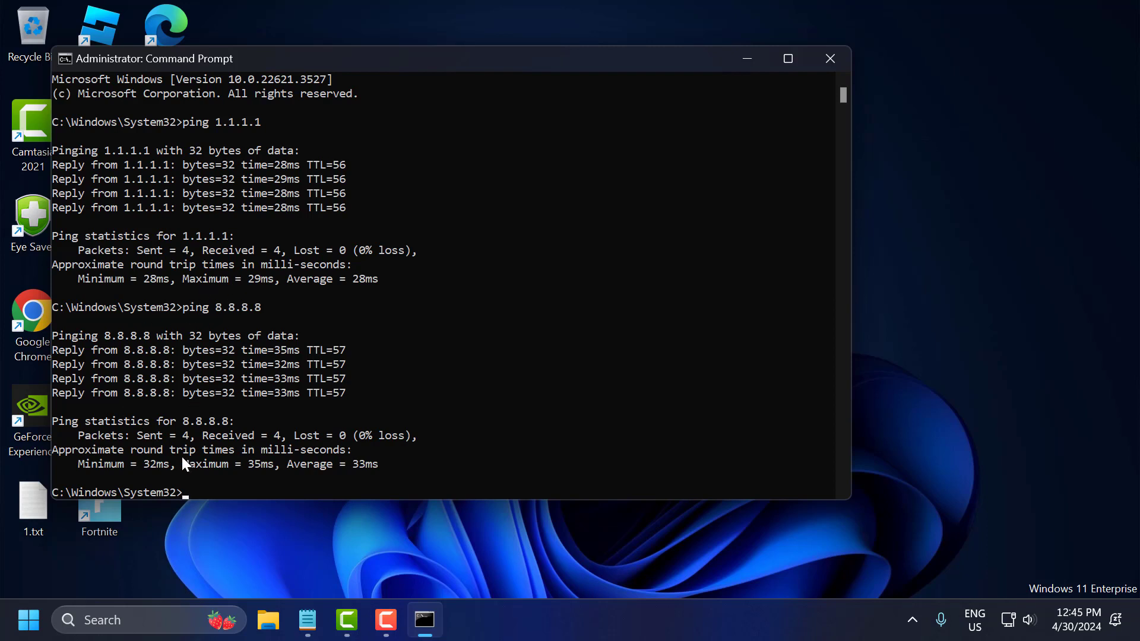
{"action": "mouse_move", "coordinate": [160, 289]}
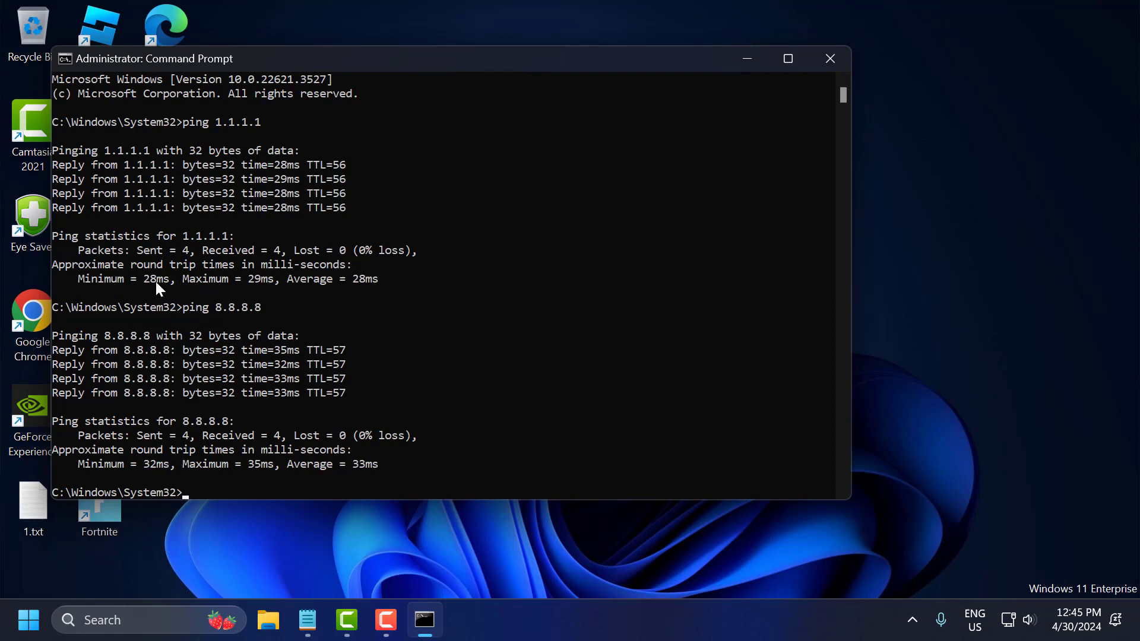
{"action": "mouse_move", "coordinate": [177, 473]}
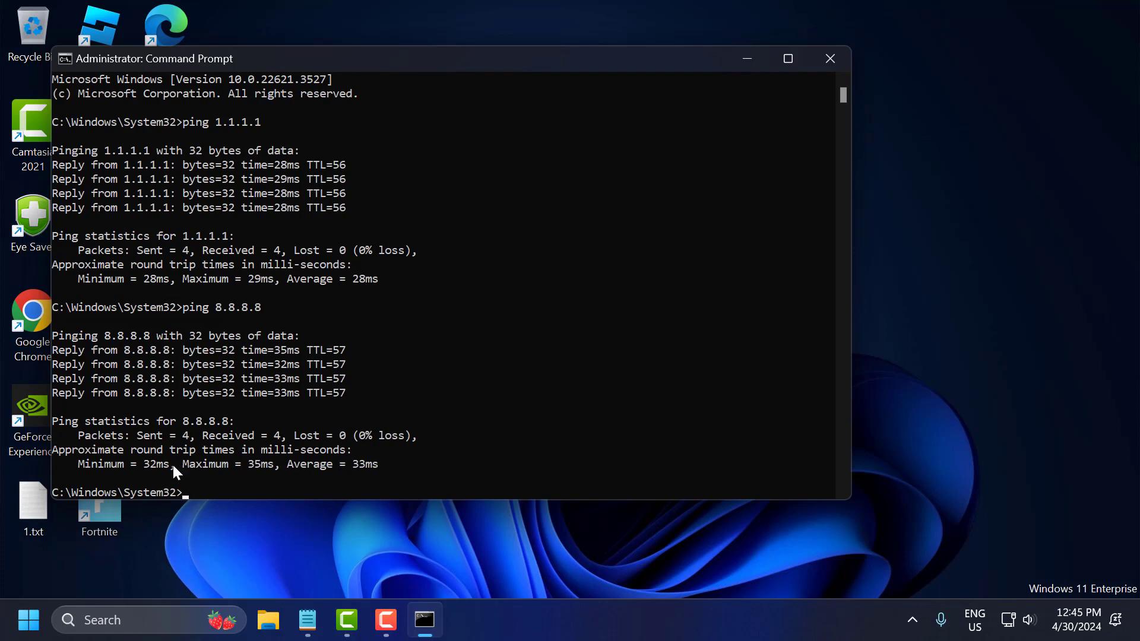
{"action": "mouse_move", "coordinate": [218, 476]}
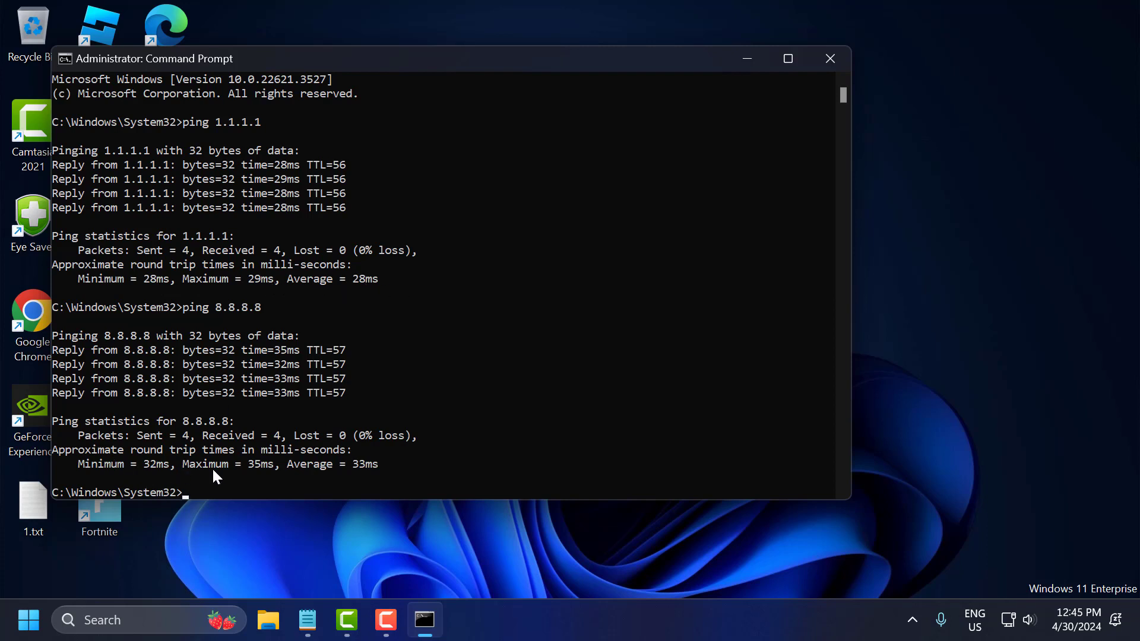
{"action": "mouse_move", "coordinate": [164, 218]}
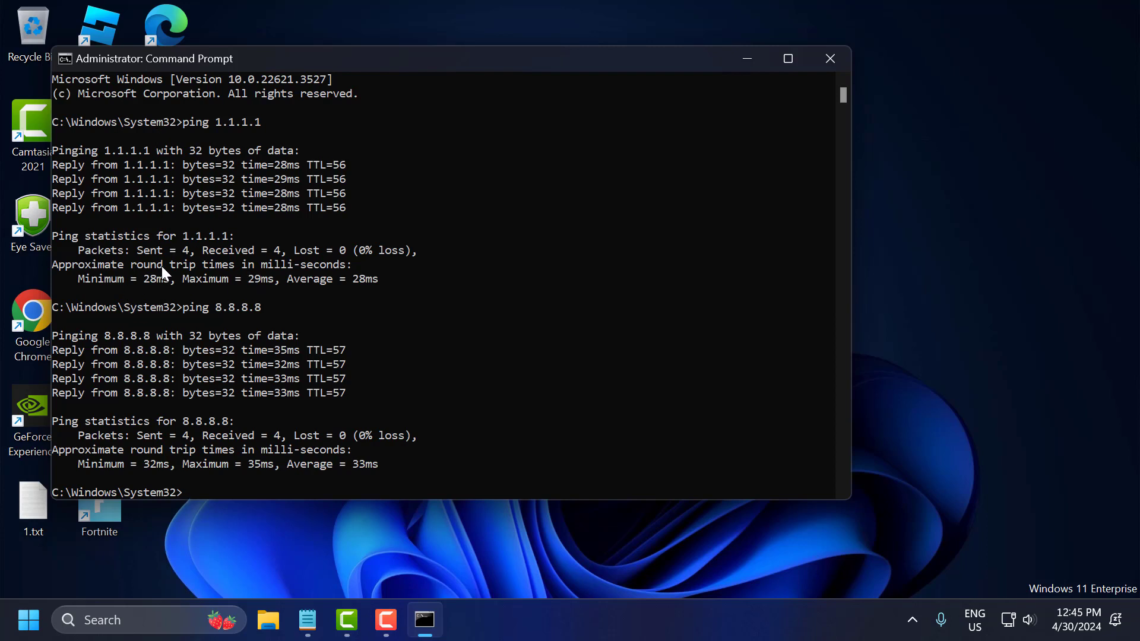
{"action": "mouse_move", "coordinate": [236, 215]}
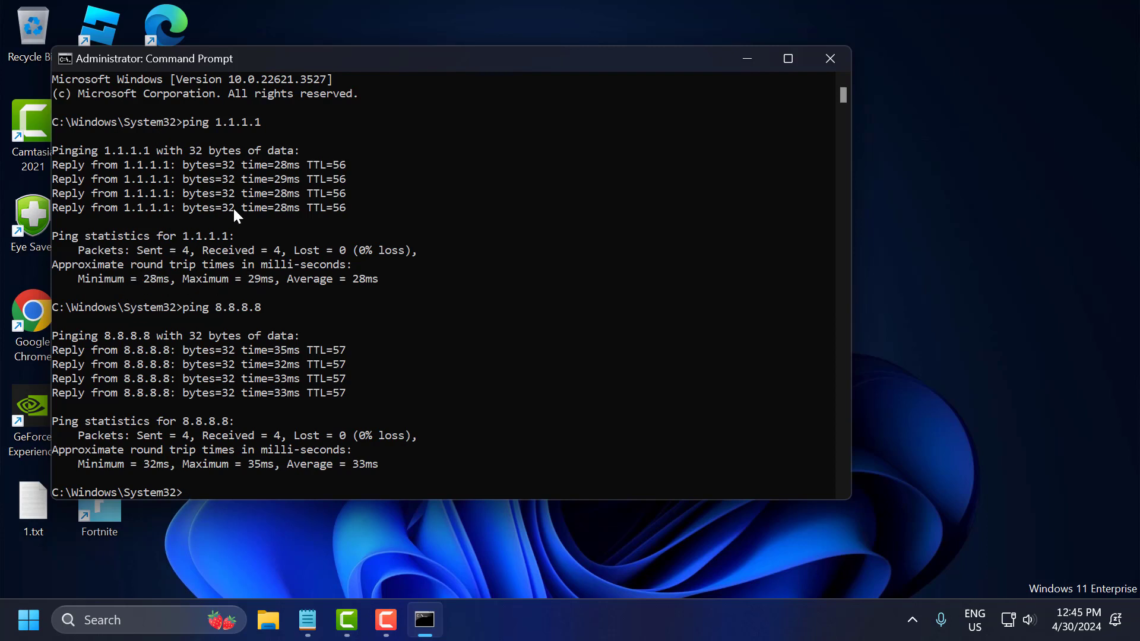
{"action": "mouse_move", "coordinate": [750, 7]}
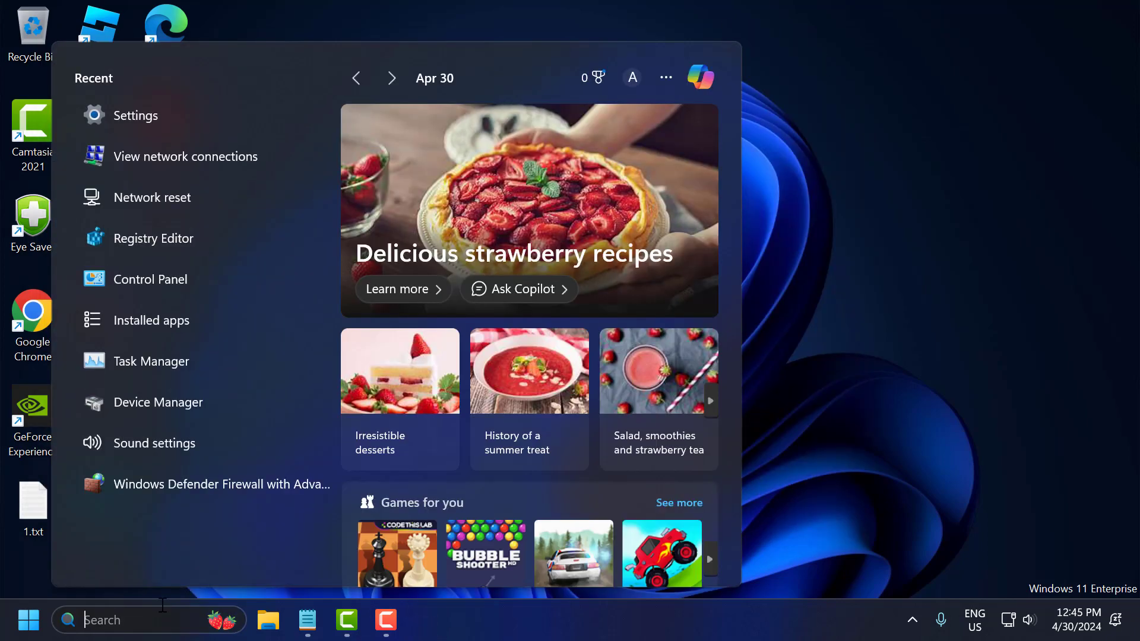
Step: Bring up the Ethernet connection's details under Network & internet, showing DNS assignment Automatic (DHCP)
{"action": "left_click", "coordinate": [137, 115]}
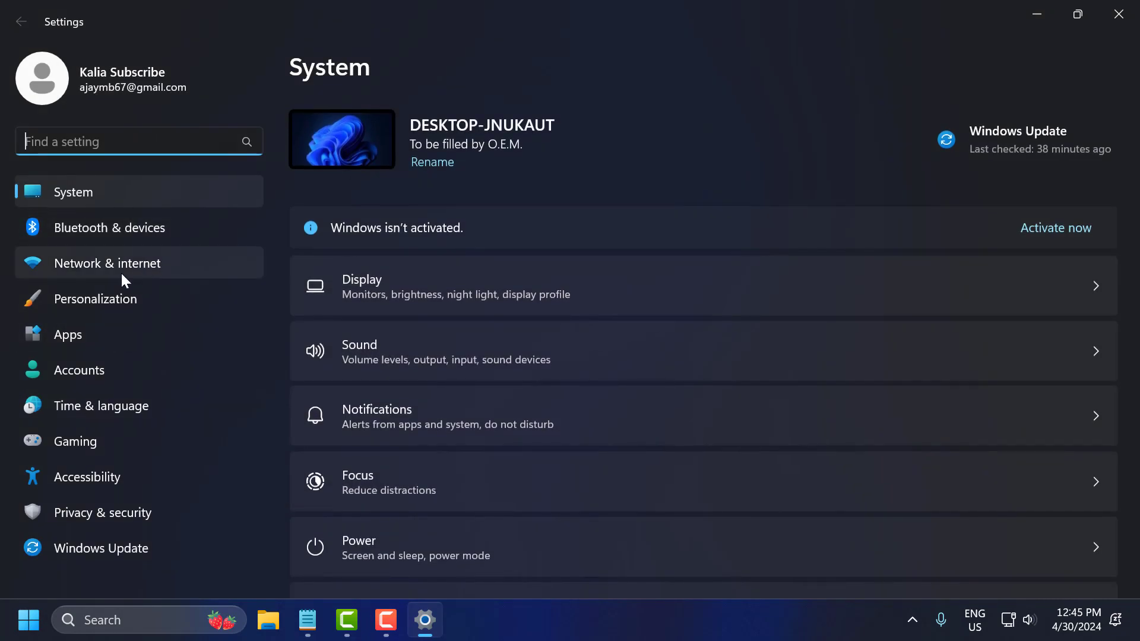
{"action": "left_click", "coordinate": [107, 264]}
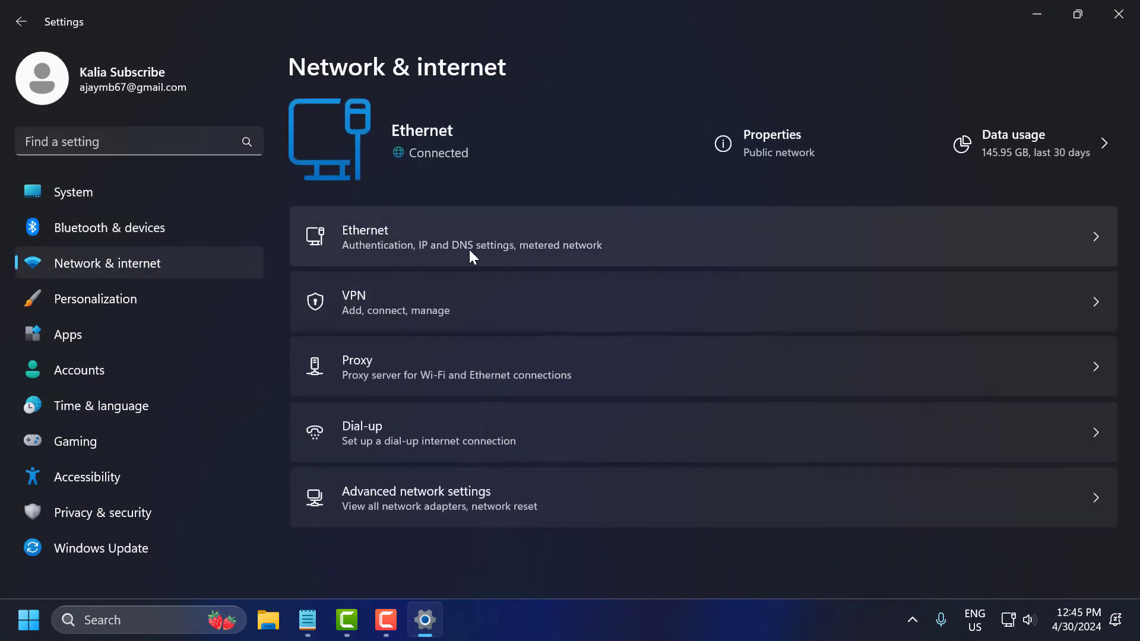
{"action": "left_click", "coordinate": [472, 236]}
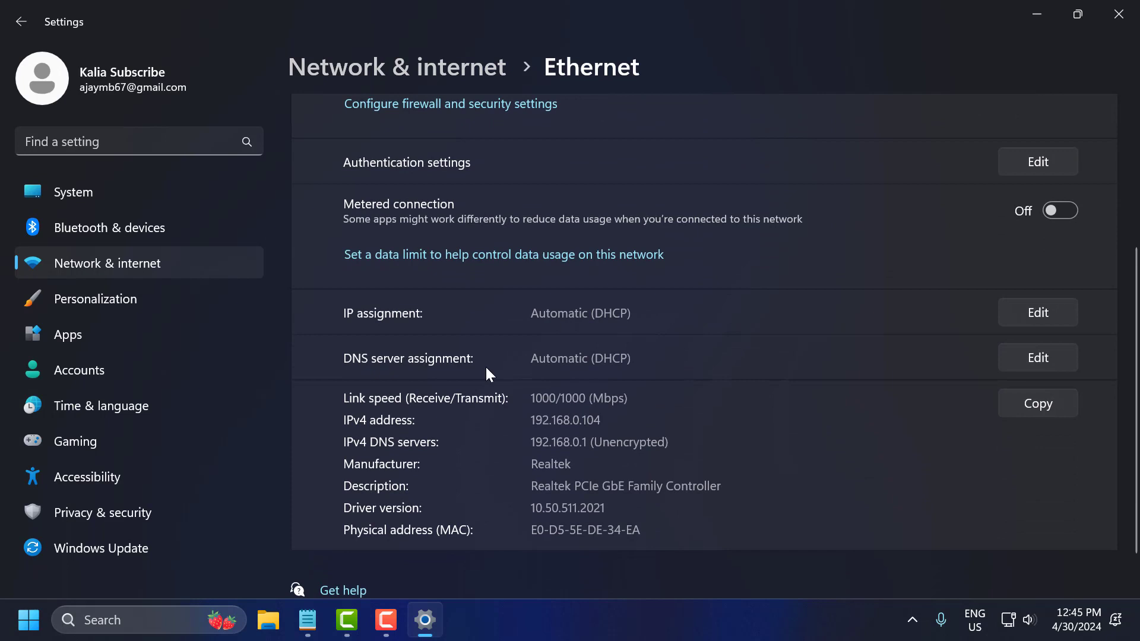
{"action": "mouse_move", "coordinate": [442, 379]}
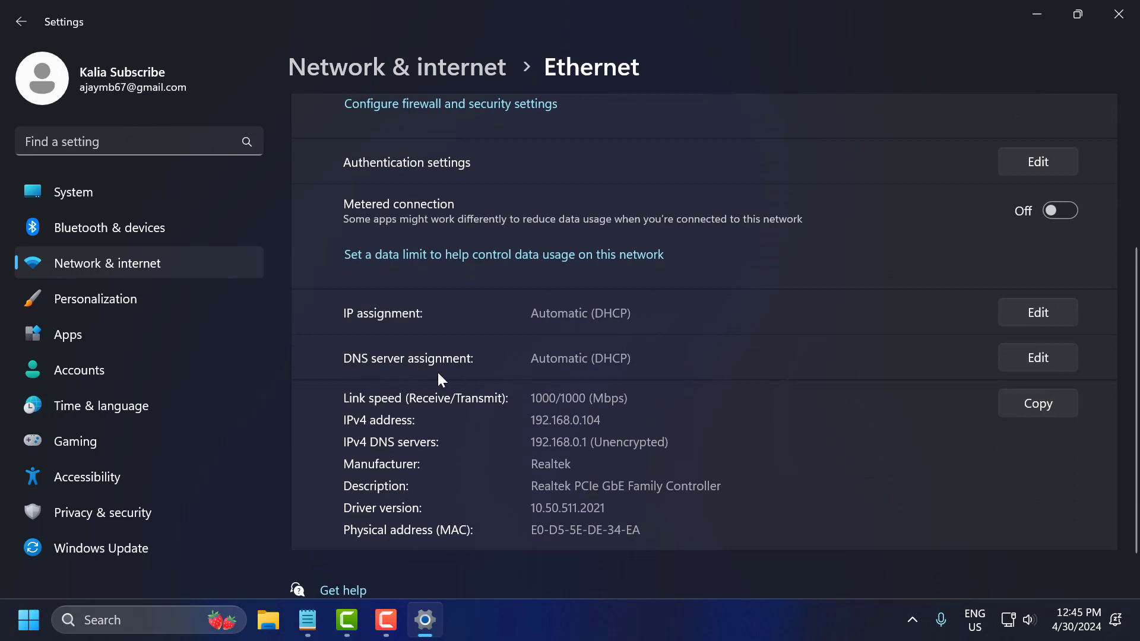
{"action": "mouse_move", "coordinate": [1037, 358]}
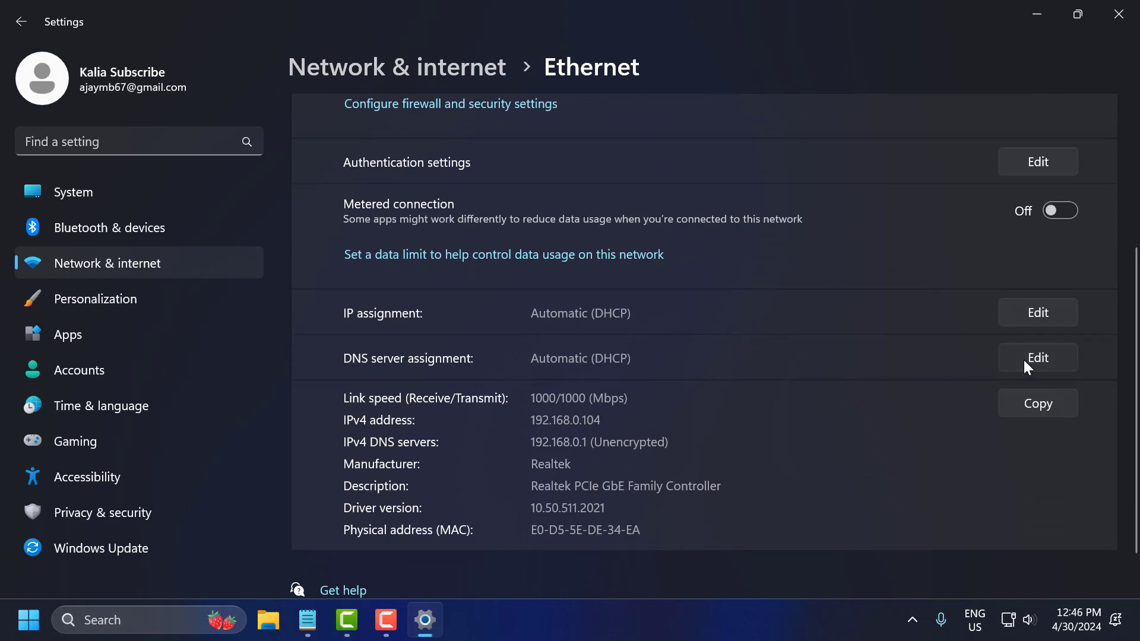
Step: Set IPv4 DNS manually to Cloudflare 1.1.1.1 preferred and 1.0.0.1 alternate, then save
{"action": "left_click", "coordinate": [1037, 357]}
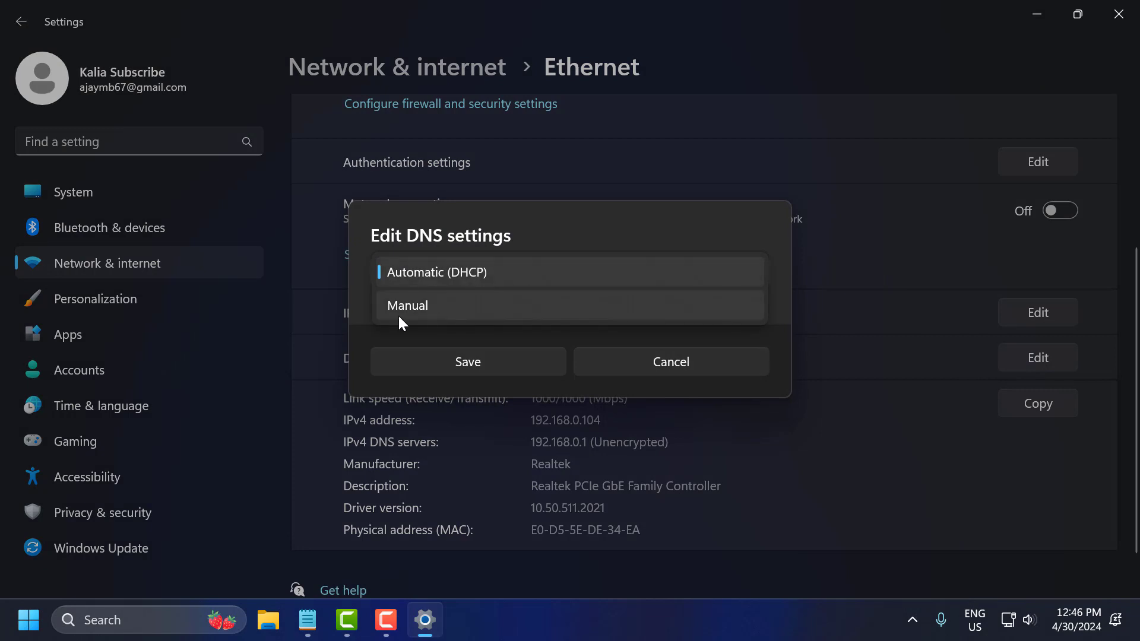
{"action": "left_click", "coordinate": [407, 305]}
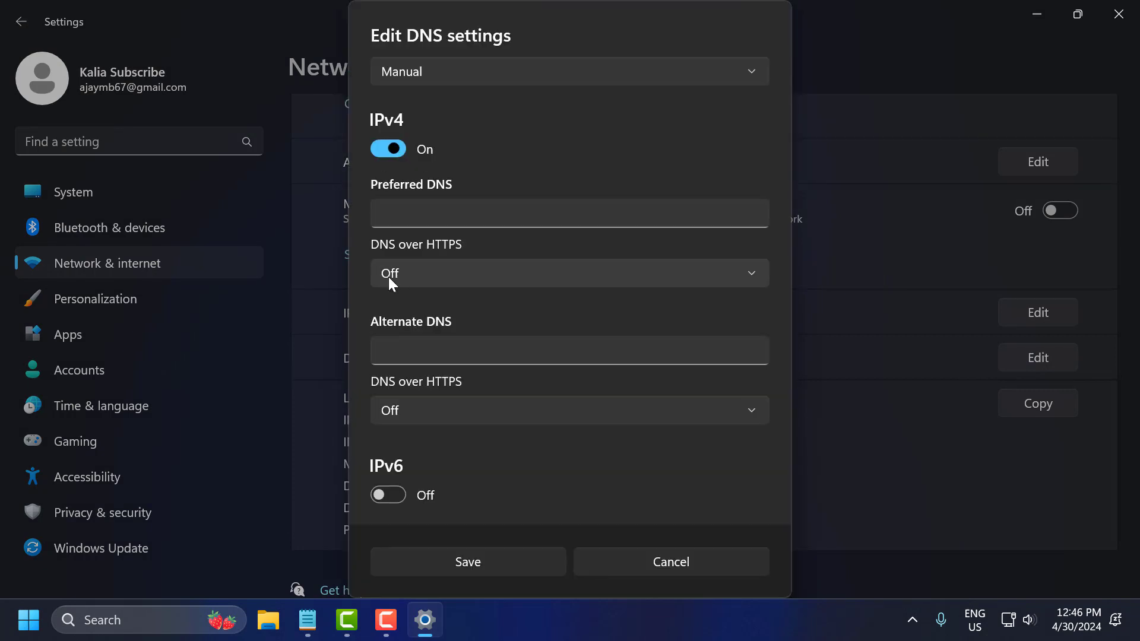
{"action": "mouse_move", "coordinate": [352, 606]}
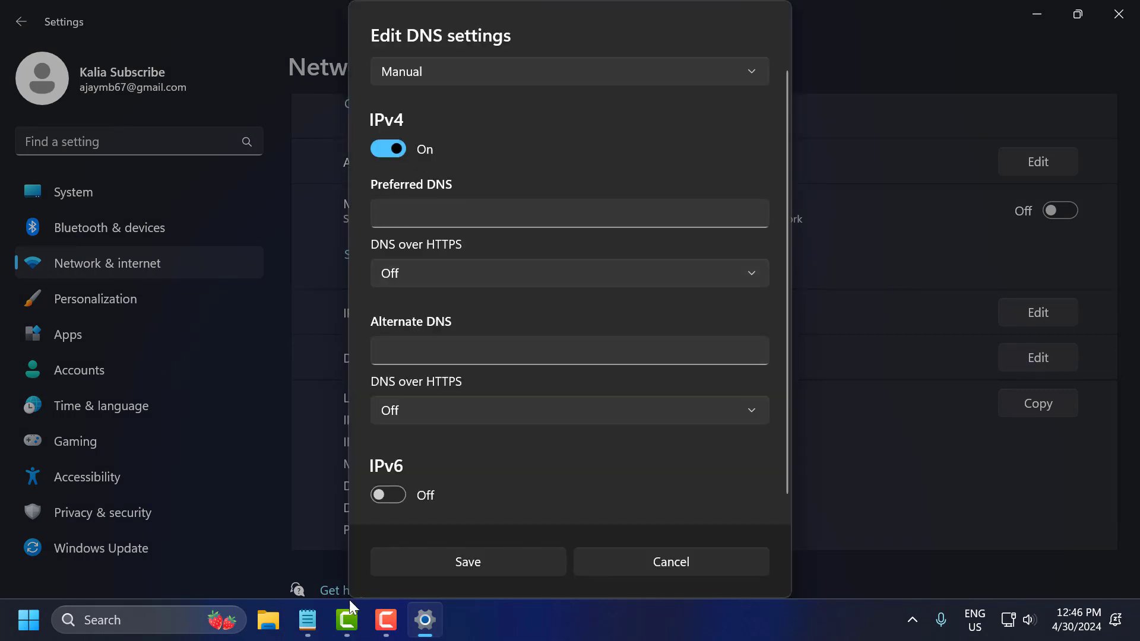
{"action": "left_click", "coordinate": [306, 619]}
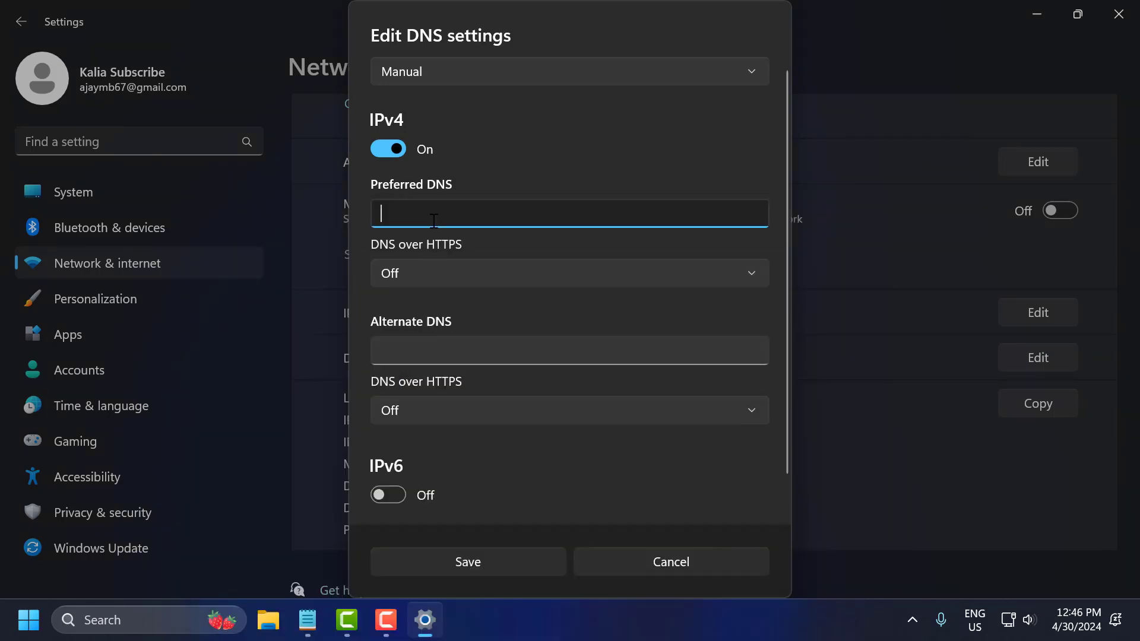
{"action": "left_click", "coordinate": [306, 619]}
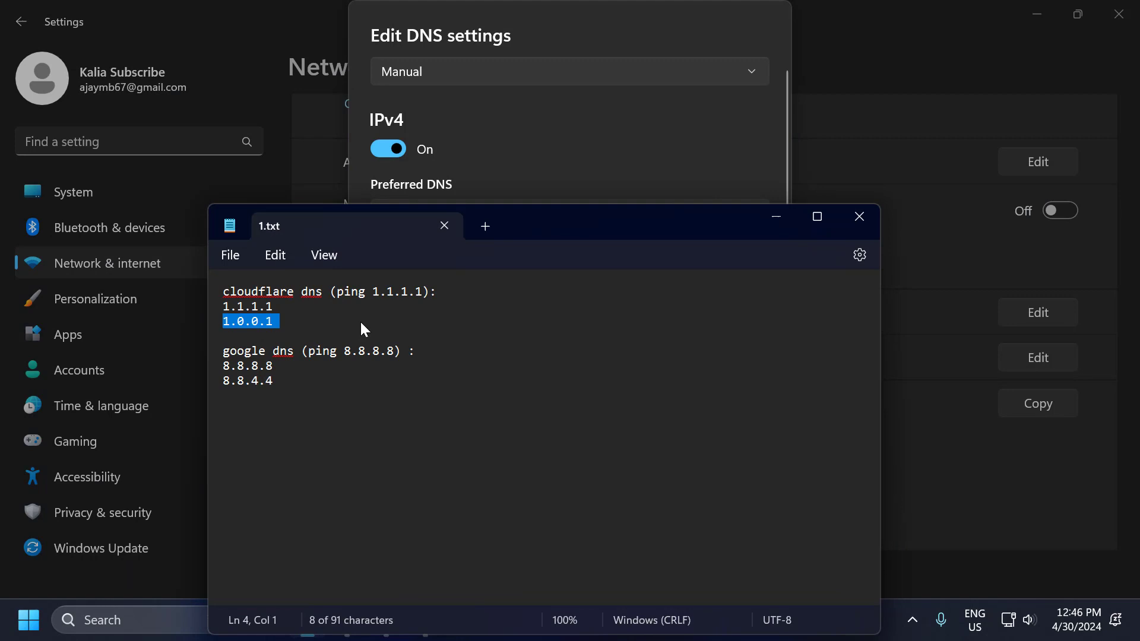
{"action": "mouse_move", "coordinate": [702, 264]}
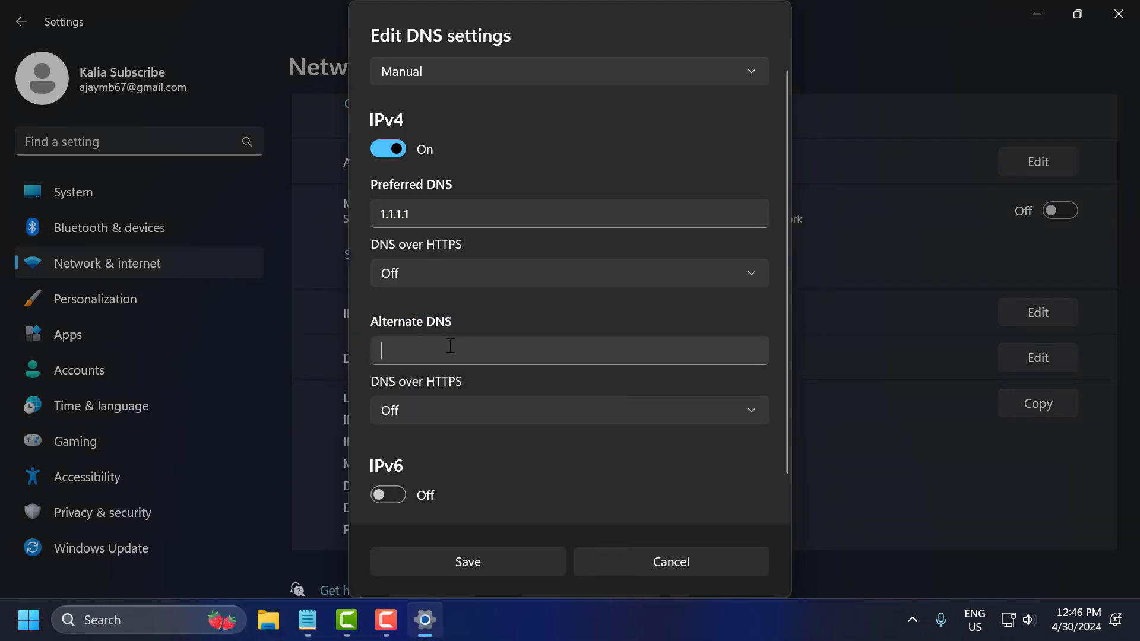
{"action": "type", "text": "1.0.0.1"}
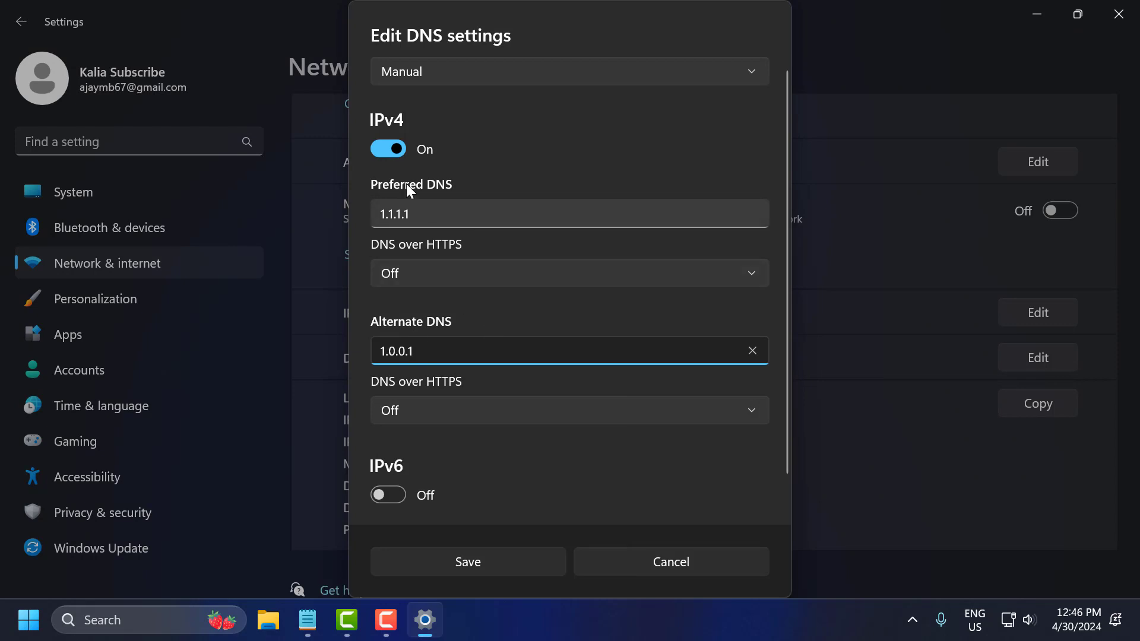
{"action": "left_click", "coordinate": [467, 561]}
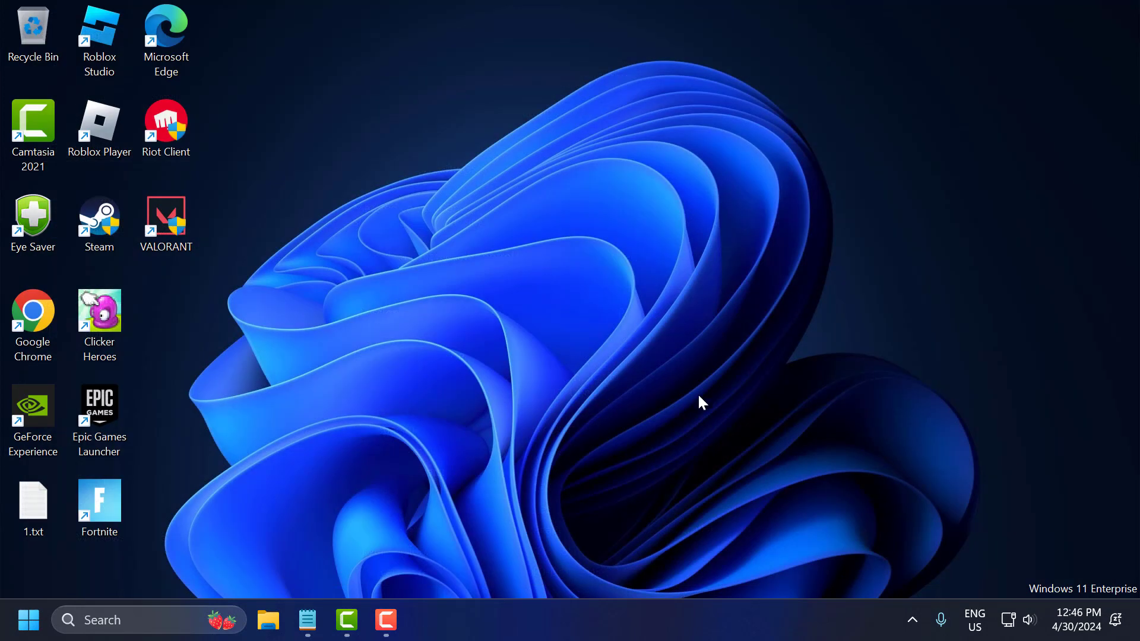
{"action": "mouse_move", "coordinate": [573, 381]}
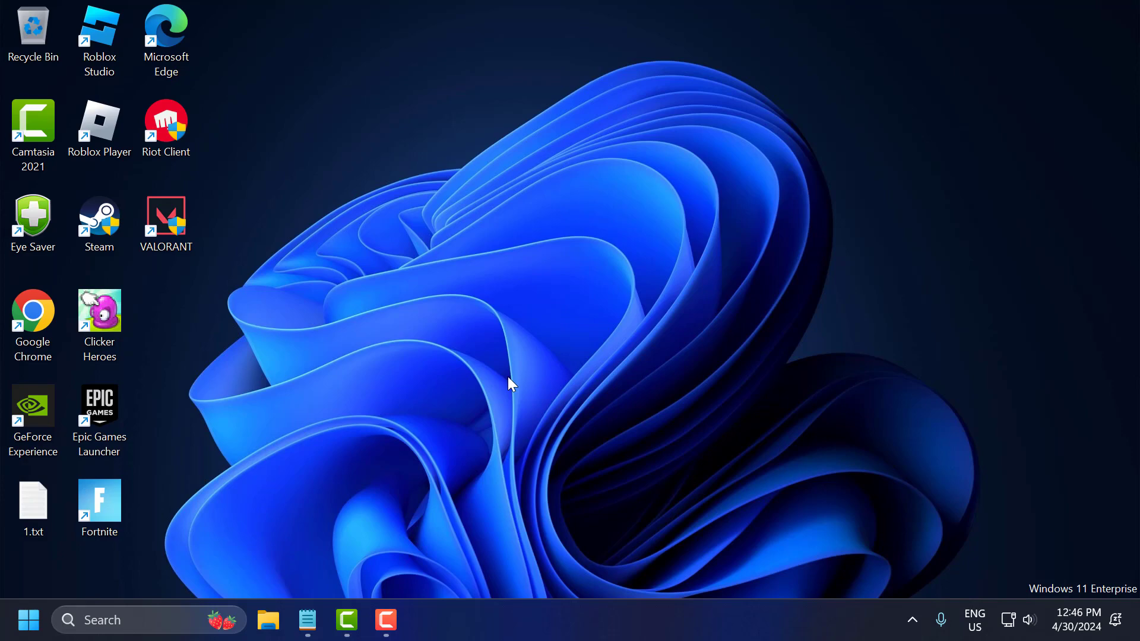
Step: Browse File Explorer to This PC > C: > Program Files
{"action": "left_click", "coordinate": [267, 619]}
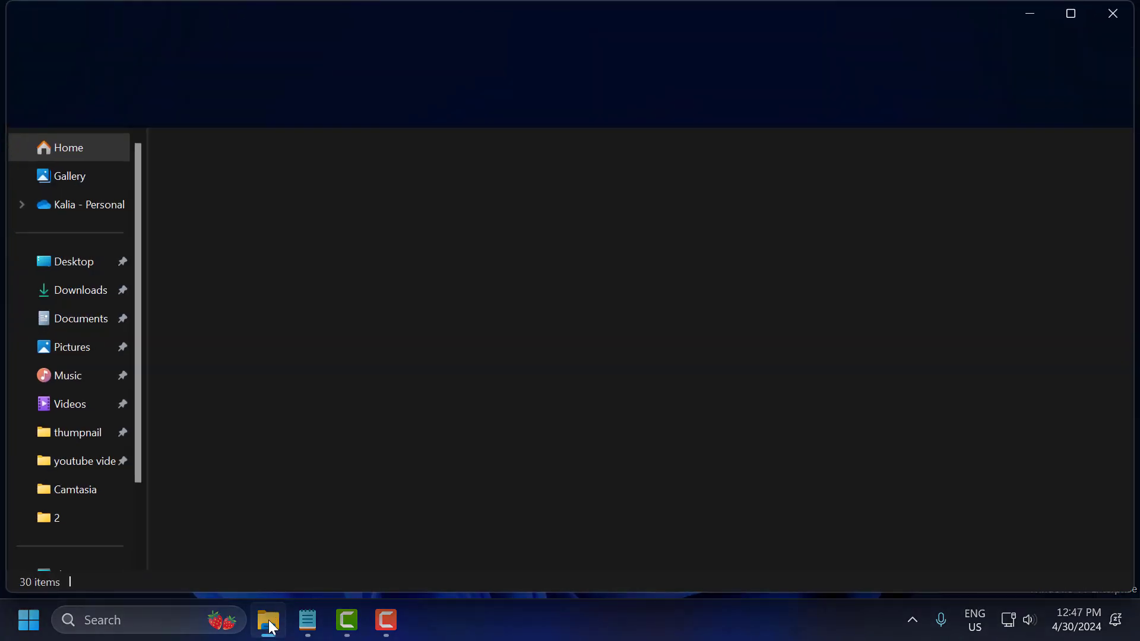
{"action": "left_click", "coordinate": [269, 620]}
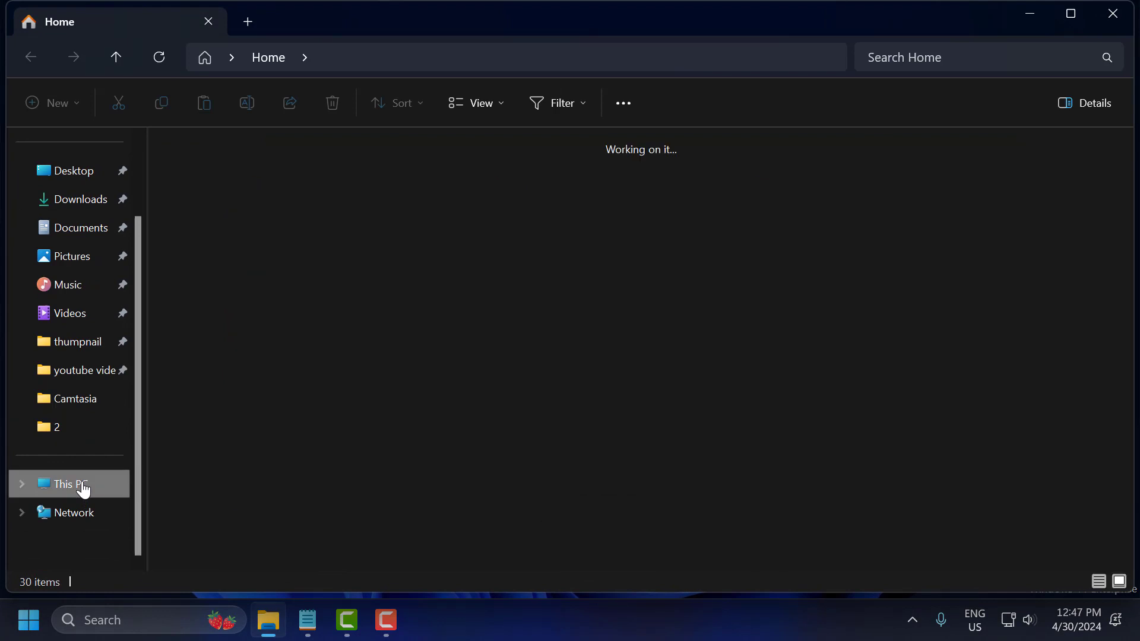
{"action": "left_click", "coordinate": [69, 483]}
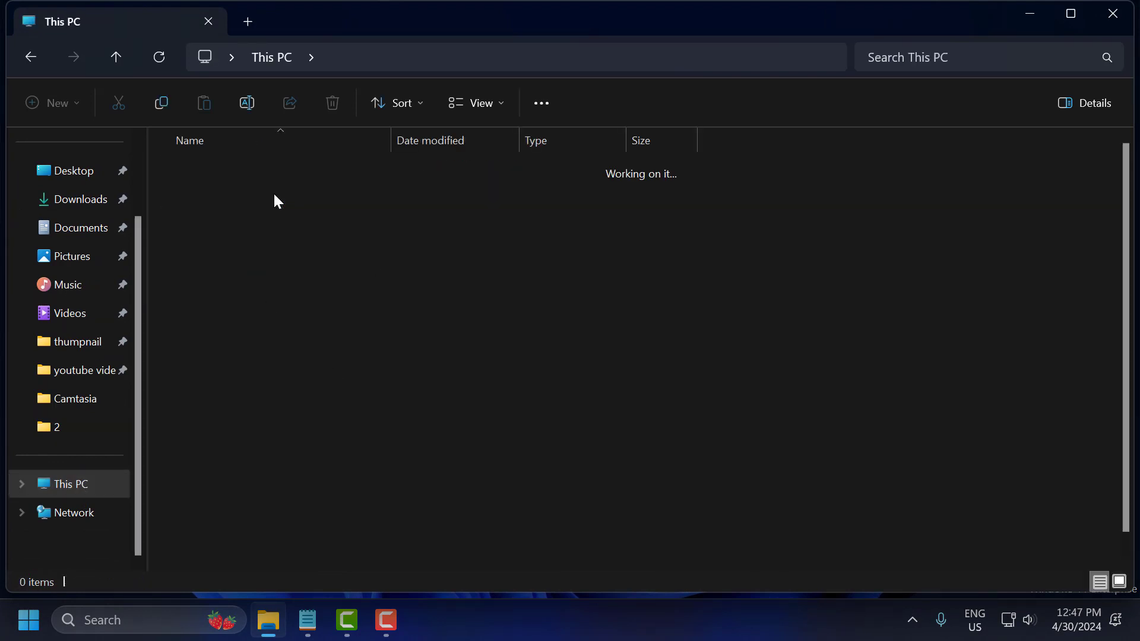
{"action": "left_click", "coordinate": [479, 57]}
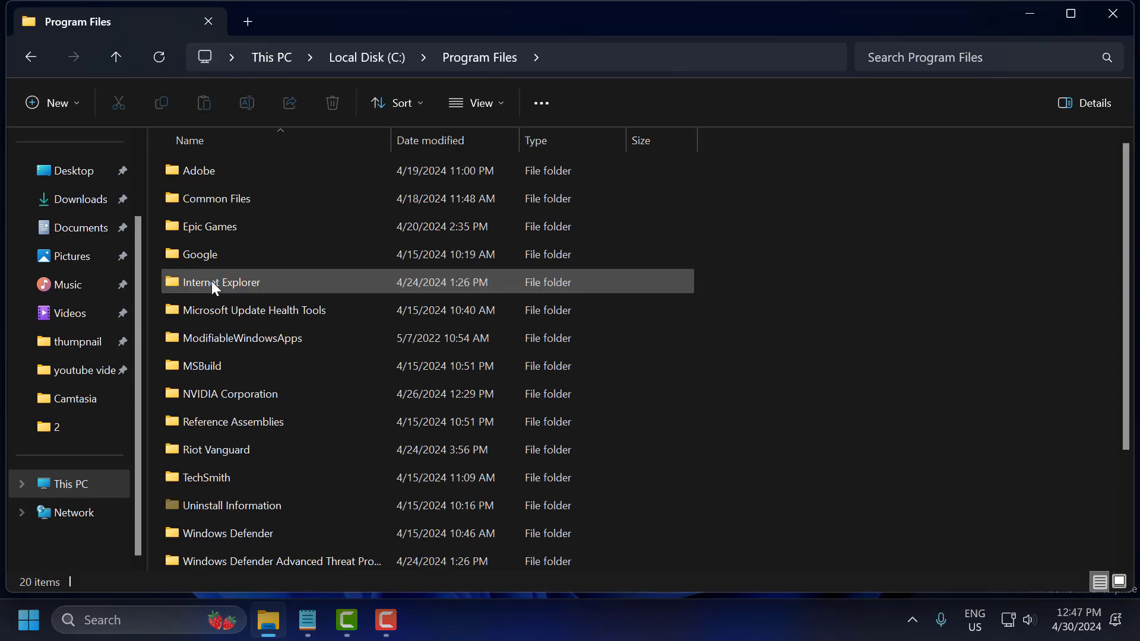
Step: Go into Epic Games Fortnite's FortniteGame\Binaries\Win64 folder and select EasyAntiCheat
{"action": "double_click", "coordinate": [209, 225]}
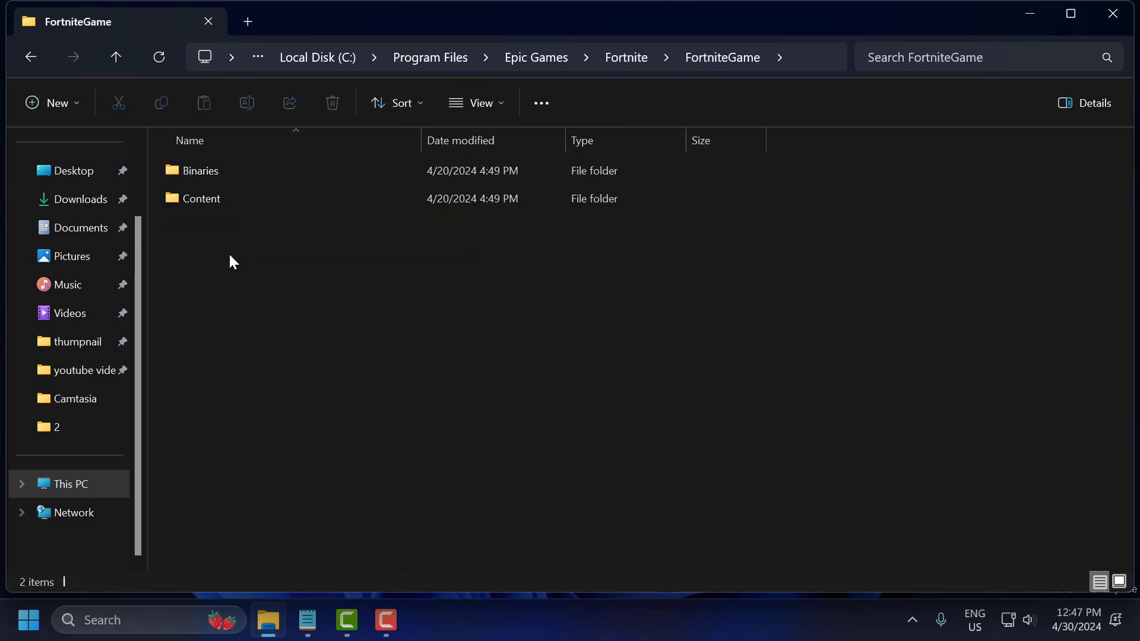
{"action": "double_click", "coordinate": [202, 169]}
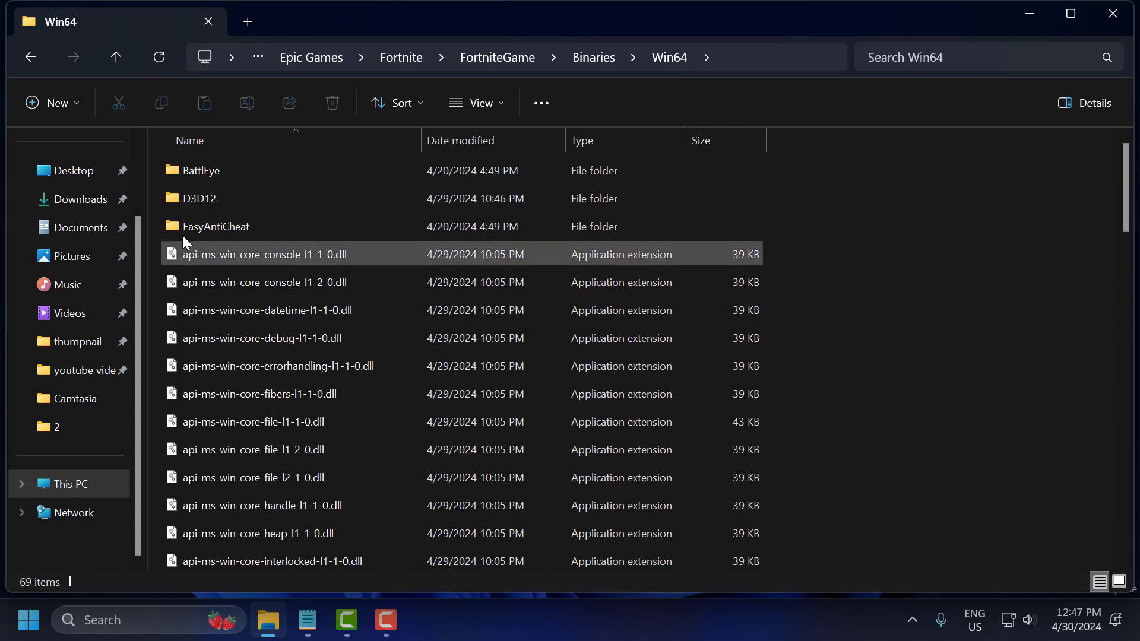
{"action": "left_click", "coordinate": [215, 225]}
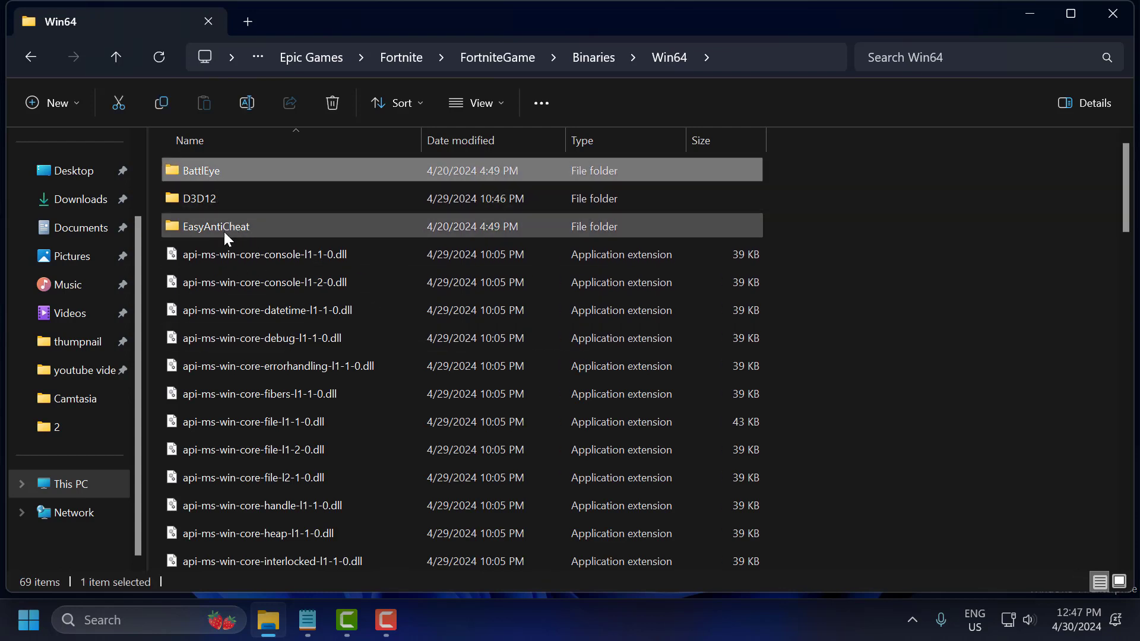
{"action": "mouse_move", "coordinate": [213, 225]}
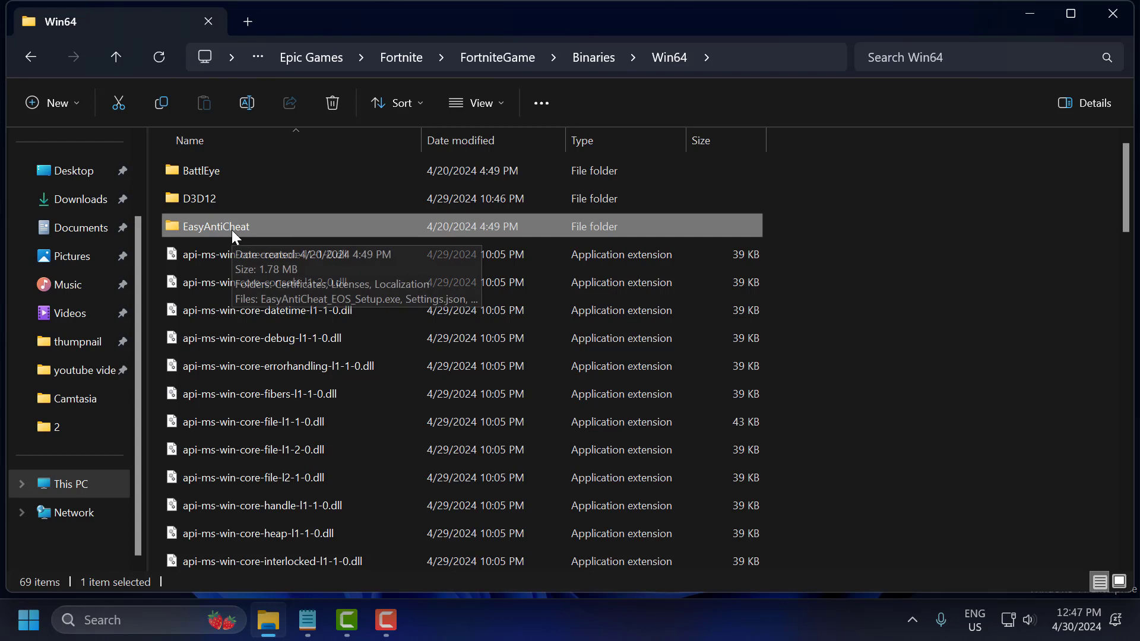
Step: Enter the EasyAntiCheat folder and select the EasyAntiCheat_EOS_Setup.exe installer
{"action": "double_click", "coordinate": [215, 225]}
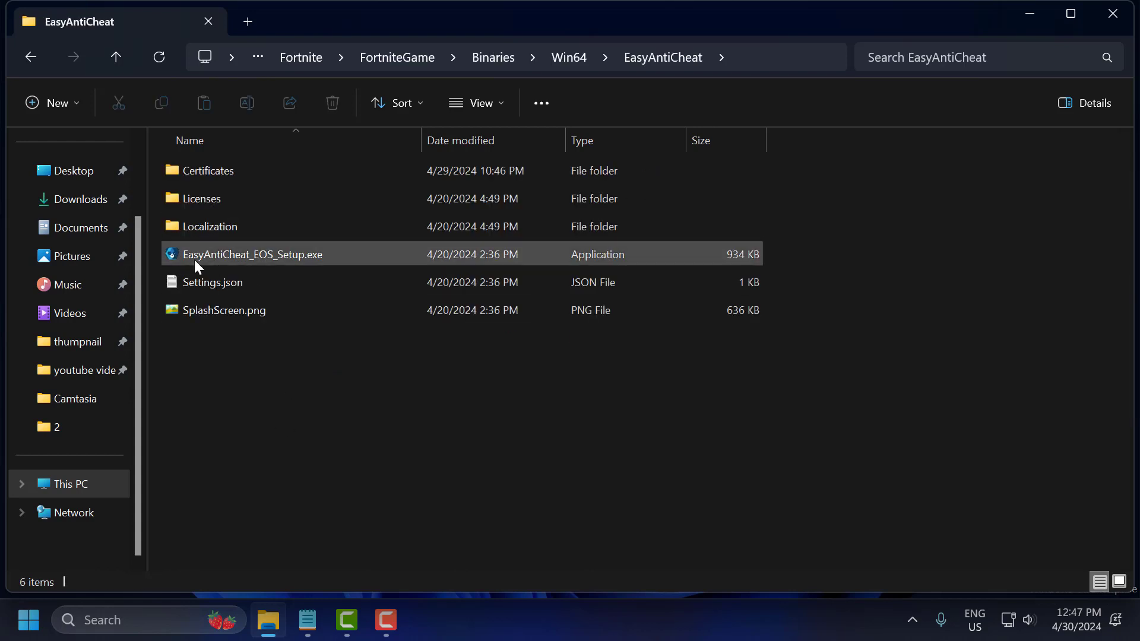
{"action": "left_click", "coordinate": [251, 254]}
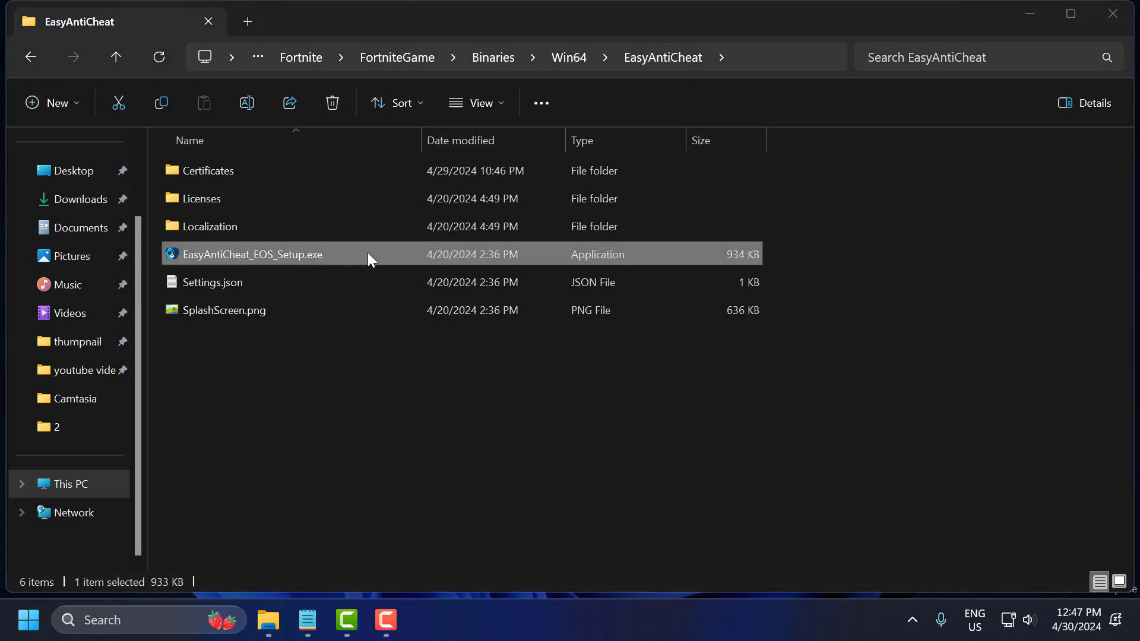
{"action": "mouse_move", "coordinate": [261, 265]}
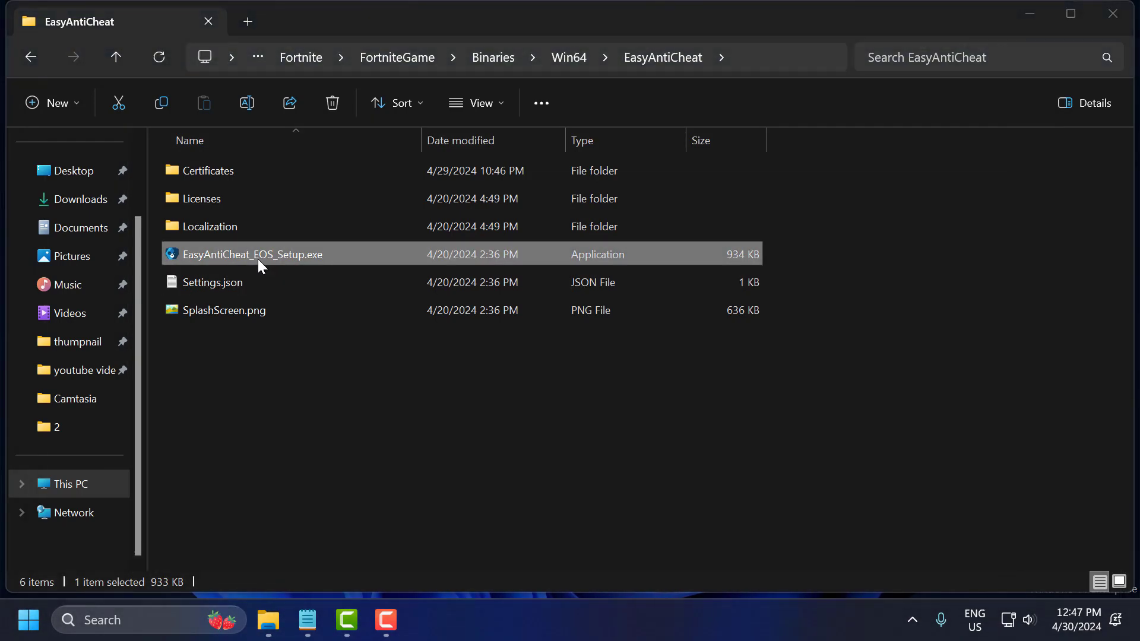
{"action": "left_click", "coordinate": [225, 309]}
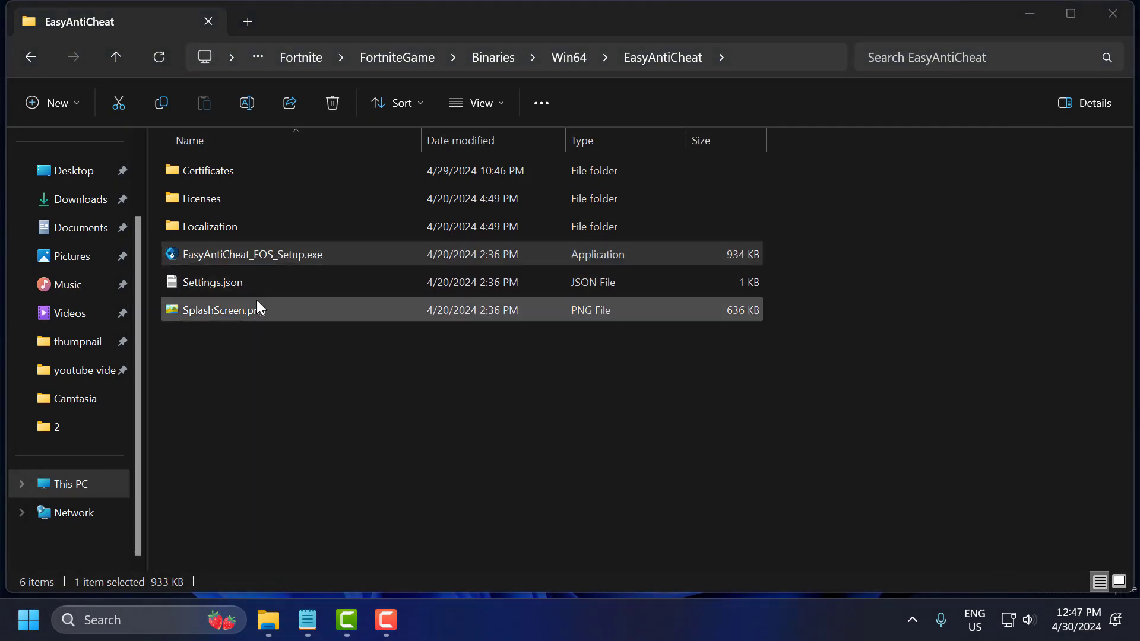
{"action": "left_click", "coordinate": [212, 282]}
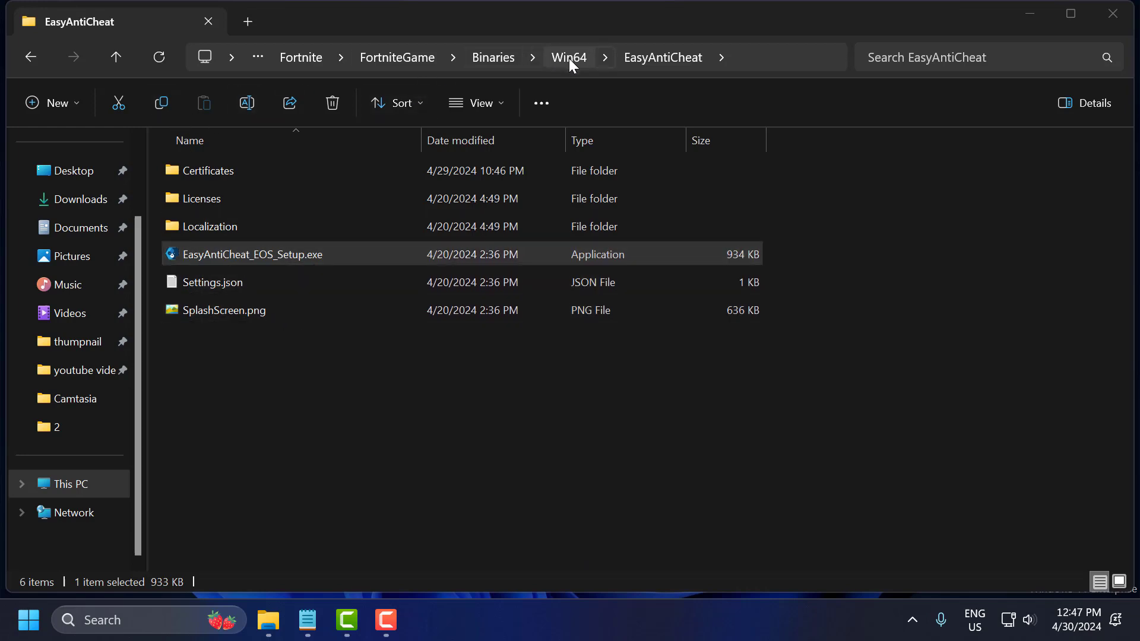
Step: Return to Win64, enter the BattlEye folder and run Install_BattlEye.bat
{"action": "left_click", "coordinate": [568, 57]}
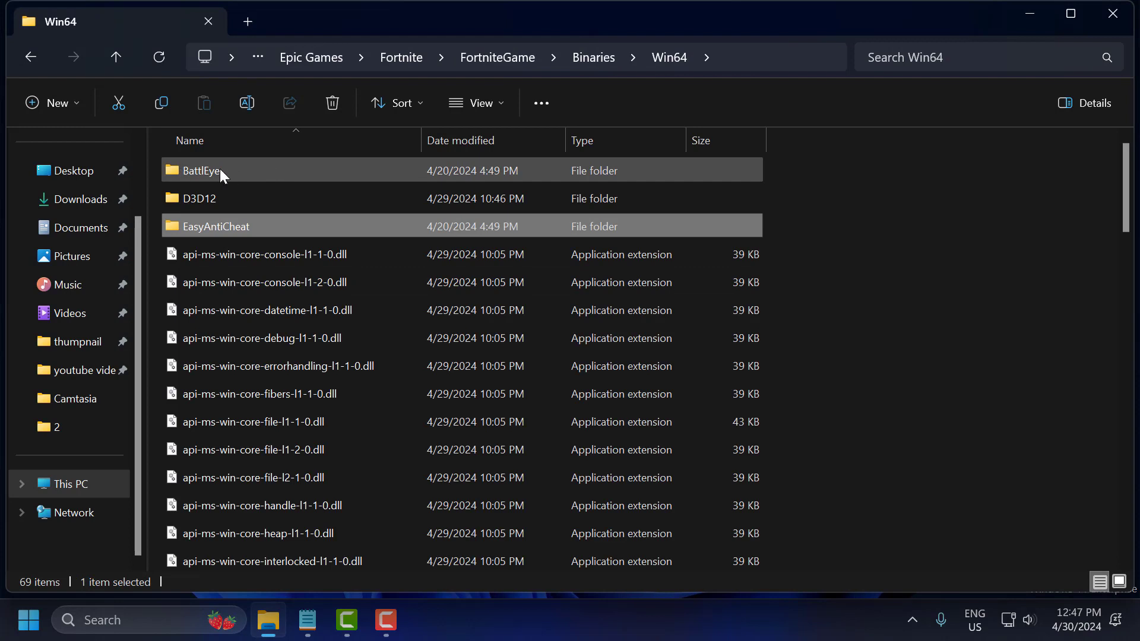
{"action": "double_click", "coordinate": [200, 169]}
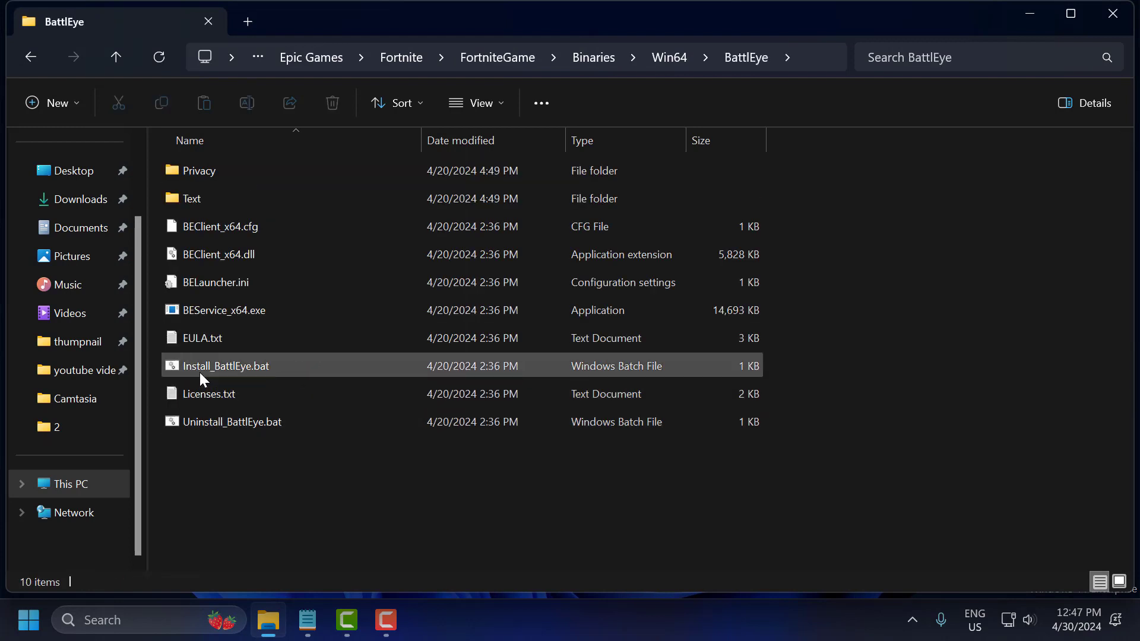
{"action": "mouse_move", "coordinate": [259, 370]}
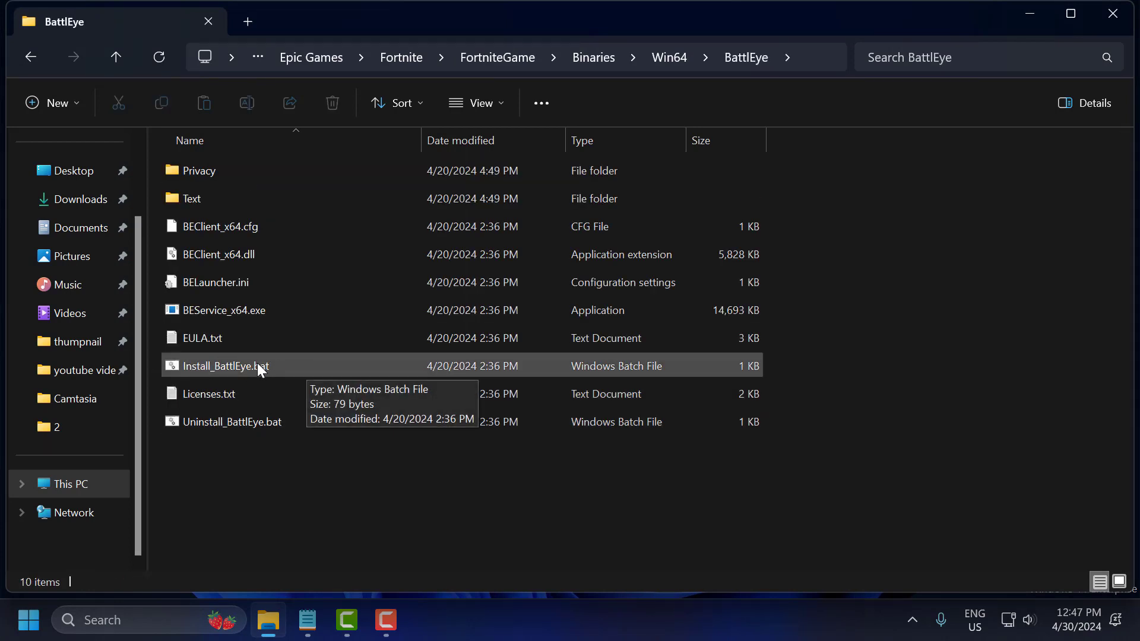
{"action": "double_click", "coordinate": [223, 366]}
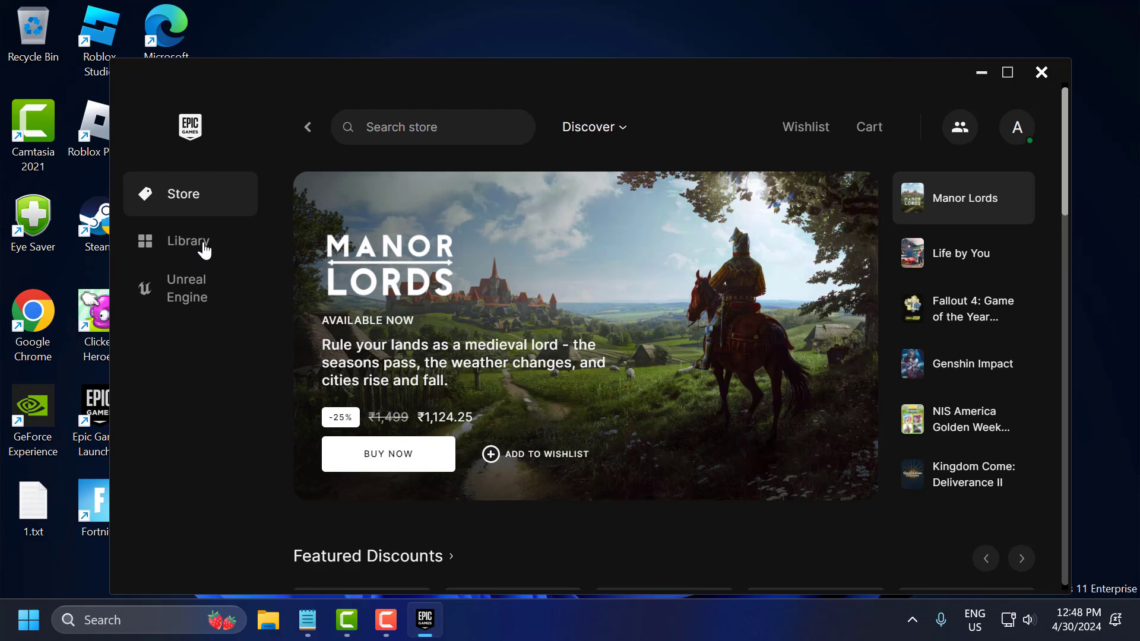
Step: Switch the Epic Games Launcher from Store to the Library page
{"action": "left_click", "coordinate": [187, 241]}
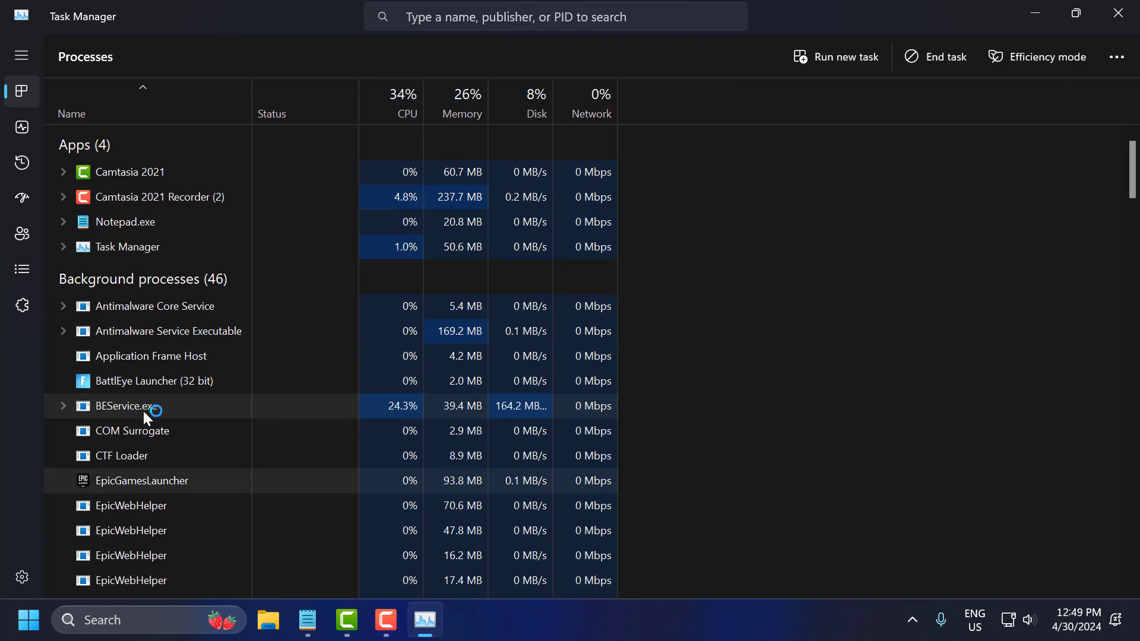
Step: Scroll Task Manager's Processes list to the background processes showing BEService.exe running
{"action": "scroll", "scroll_direction": "down", "scroll_amount": 3}
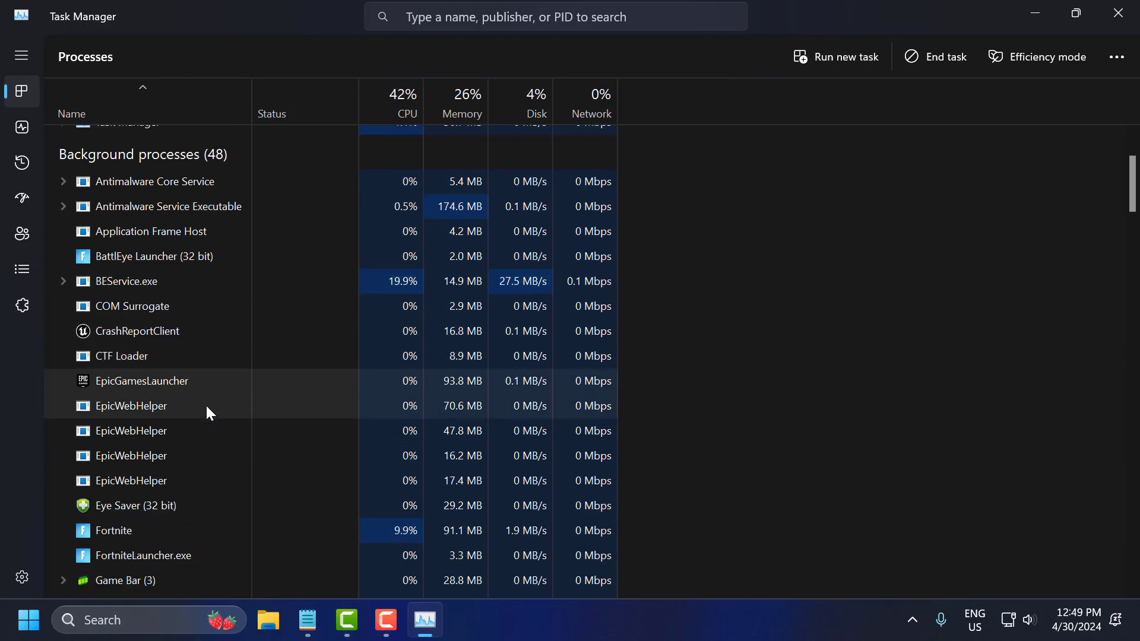